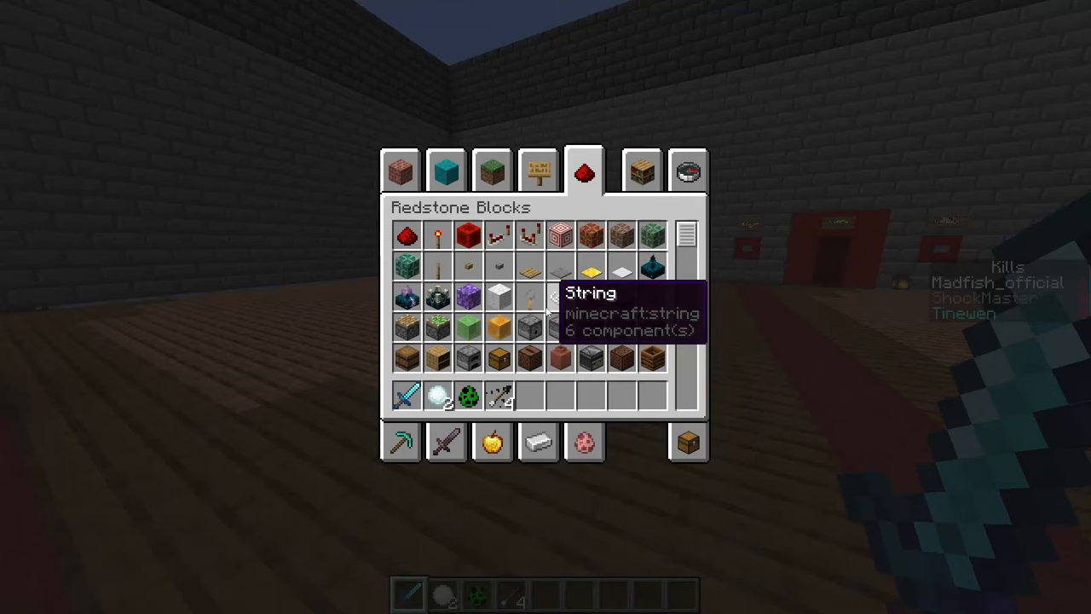
{"action": "mouse_move", "coordinate": [689, 443]}
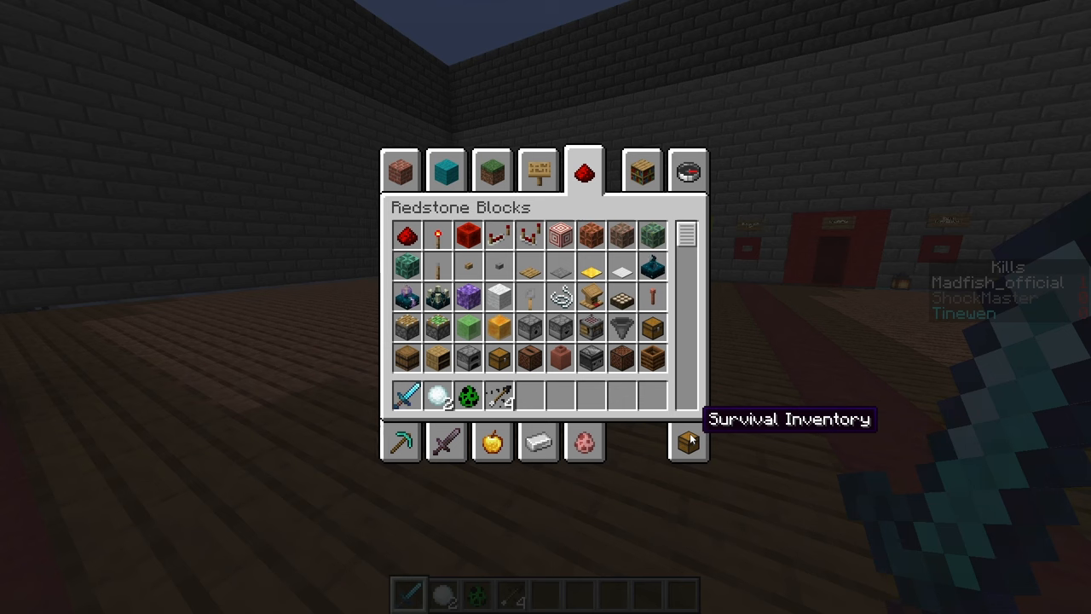
{"action": "mouse_move", "coordinate": [689, 423]}
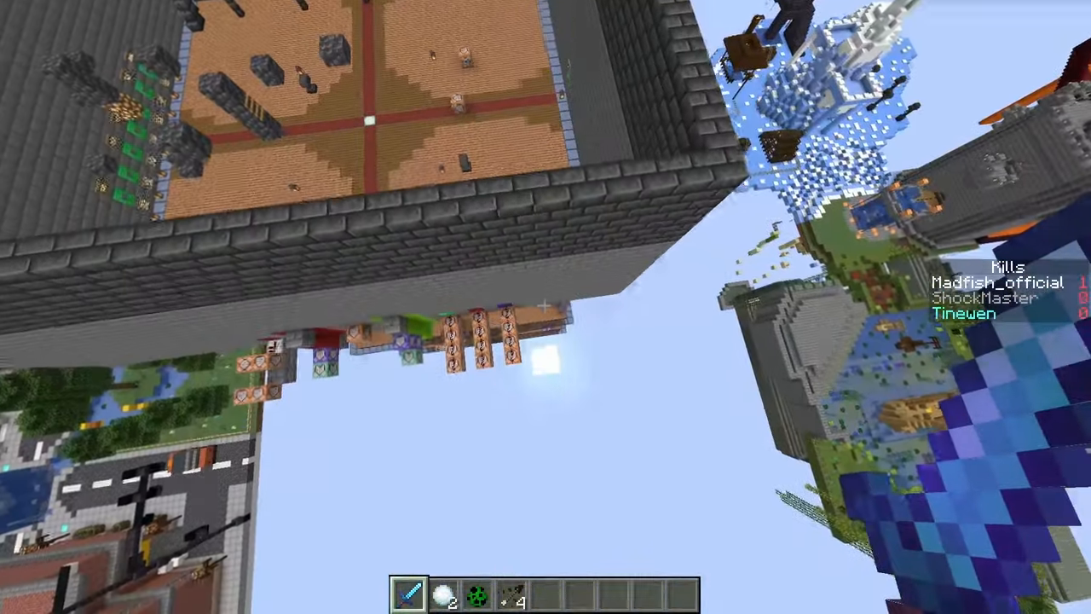
{"action": "mouse_move", "coordinate": [546, 306]}
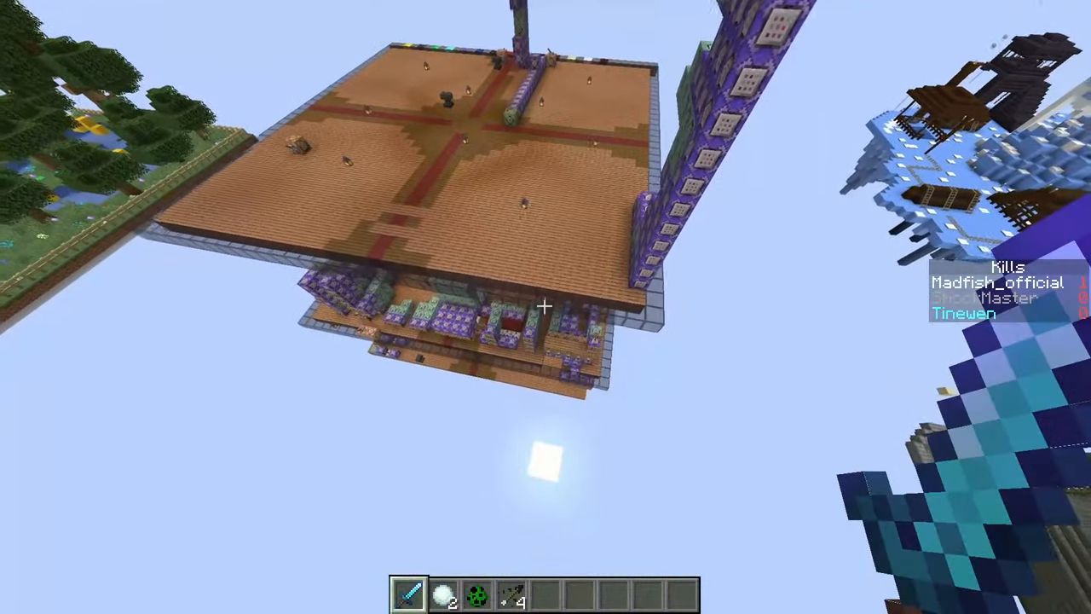
{"action": "mouse_move", "coordinate": [546, 307]}
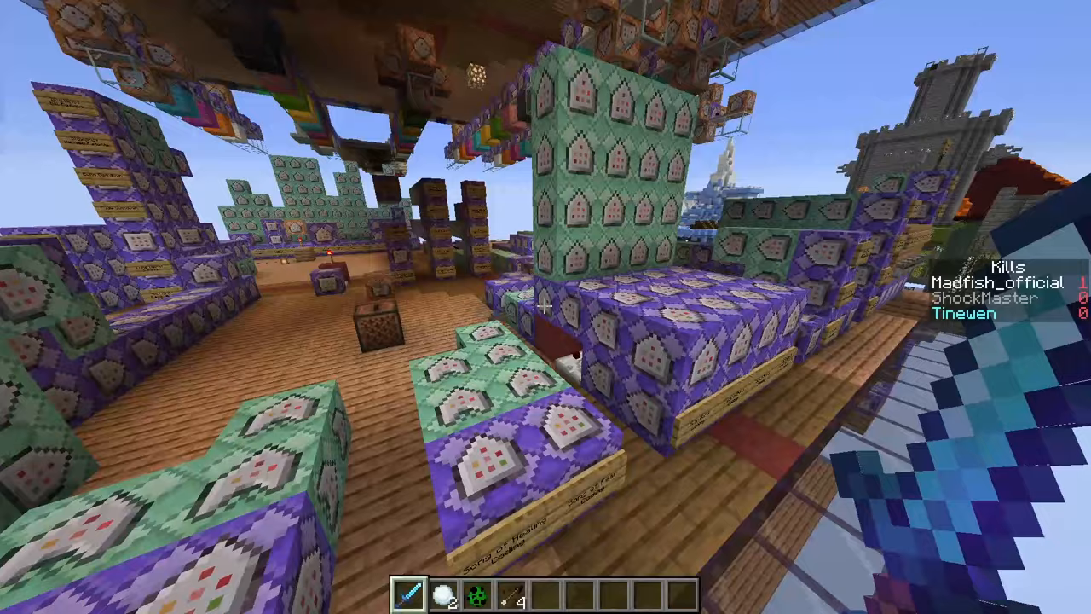
{"action": "mouse_move", "coordinate": [545, 307]}
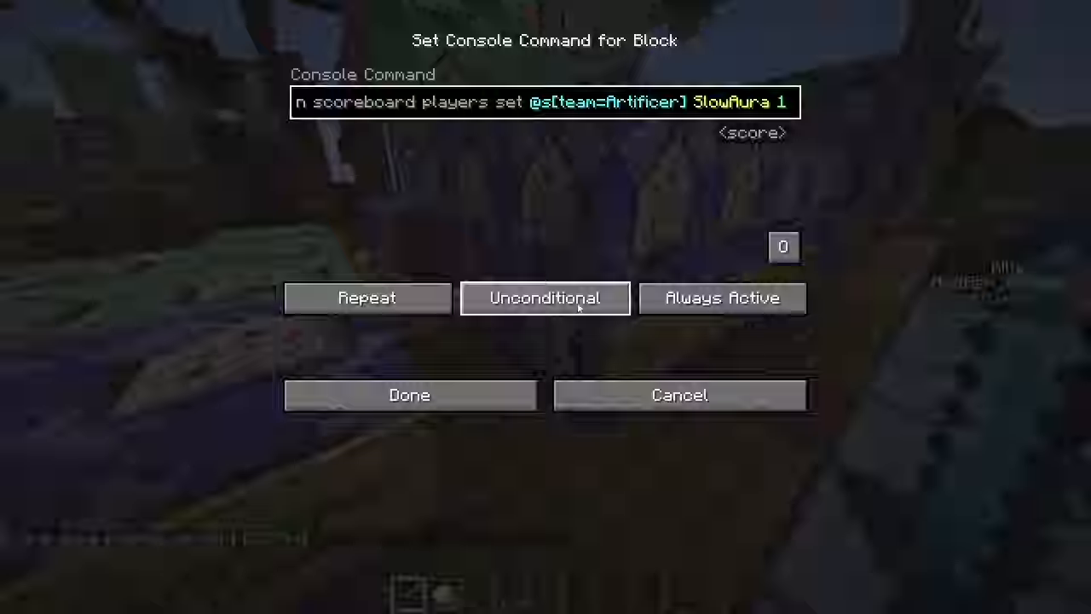
Step: Check the Poisonous Diamond Sword tooltip in the inventory, face the creeper, and reopen the inventory
{"action": "left_click", "coordinate": [409, 395]}
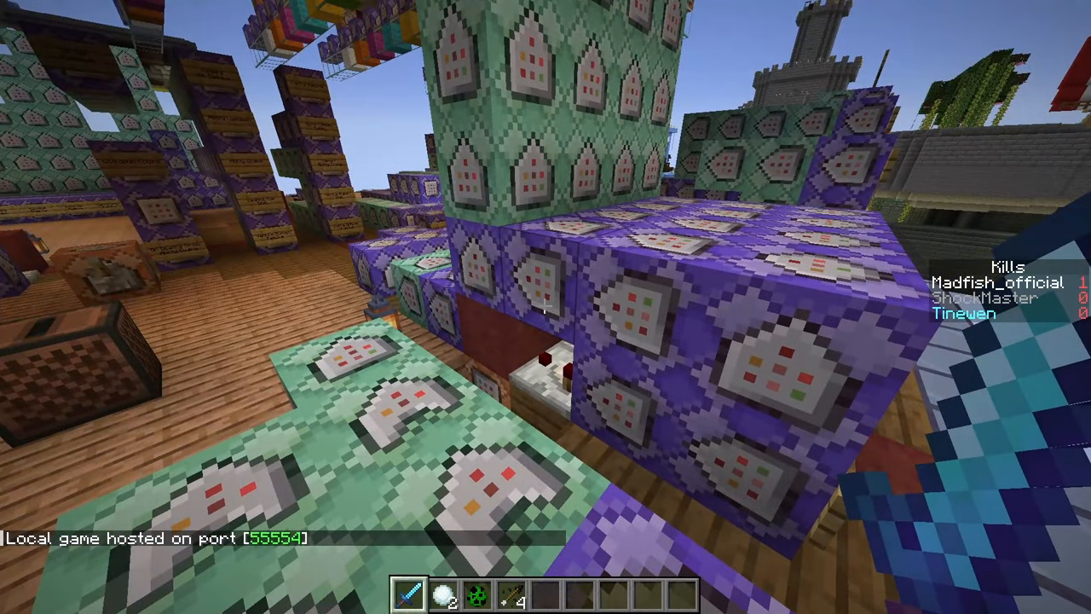
{"action": "mouse_move", "coordinate": [545, 307]}
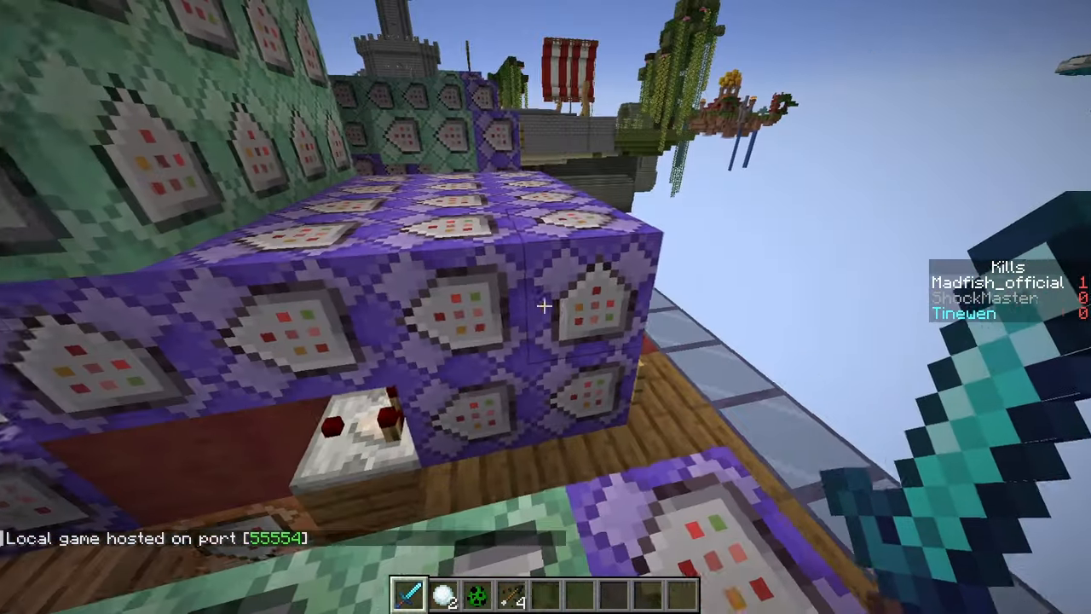
{"action": "mouse_move", "coordinate": [546, 307]}
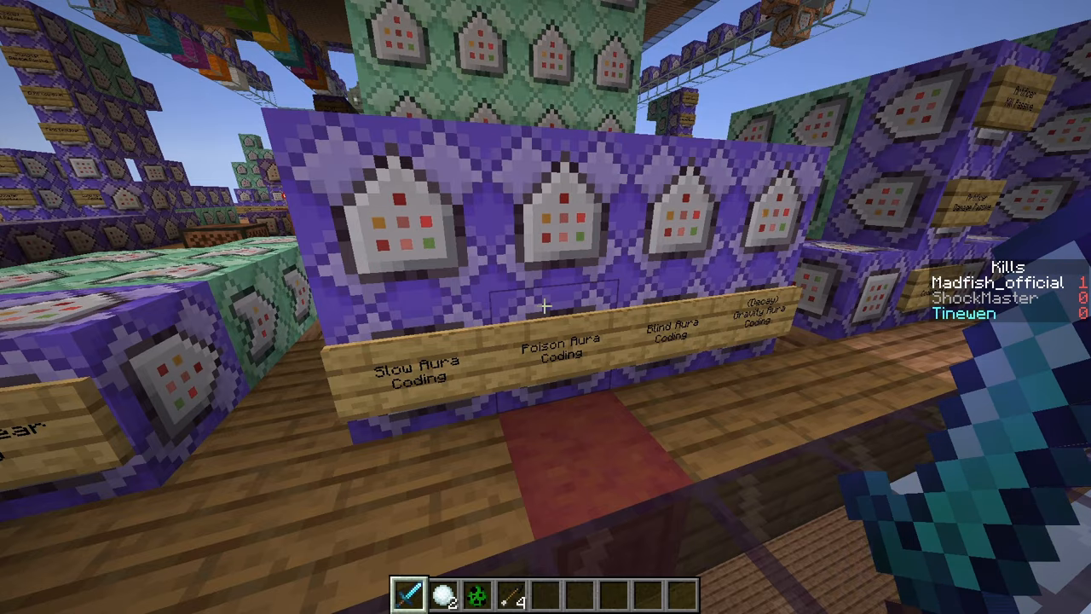
{"action": "mouse_move", "coordinate": [546, 306]}
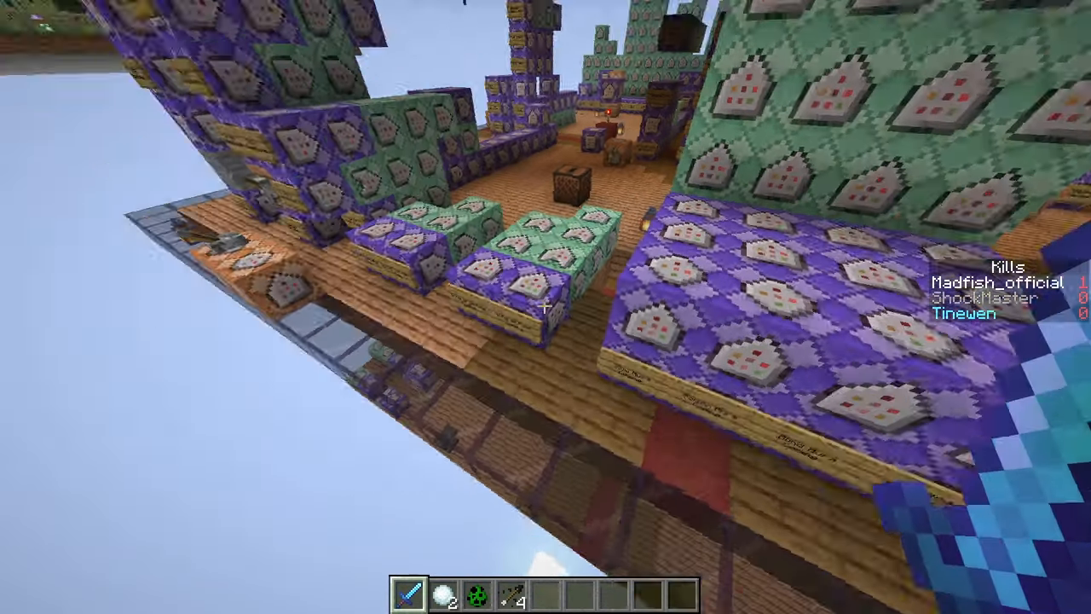
{"action": "mouse_move", "coordinate": [545, 307]}
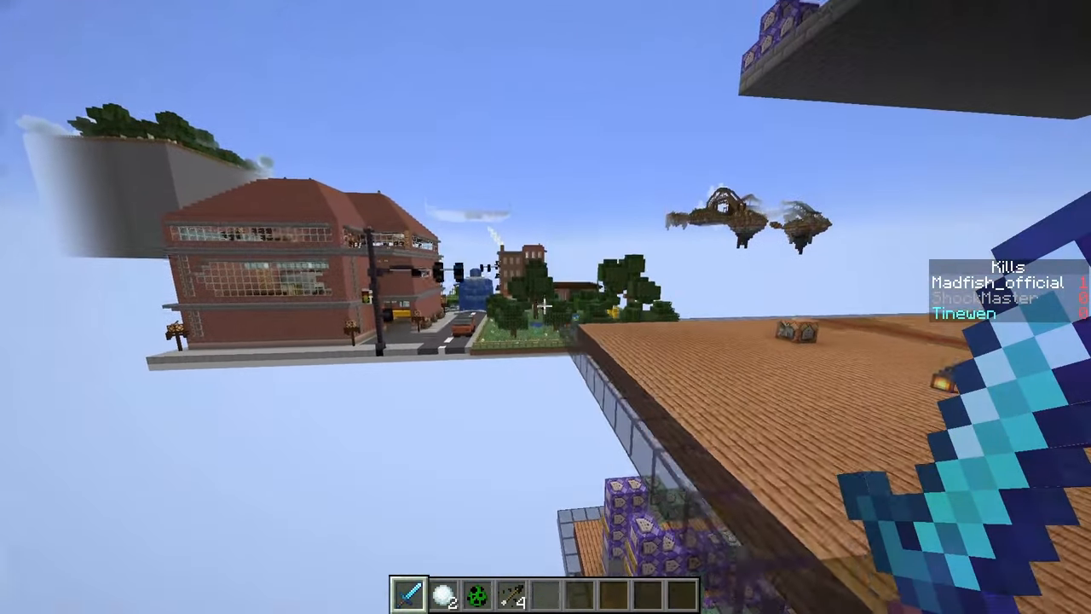
{"action": "mouse_move", "coordinate": [545, 307]}
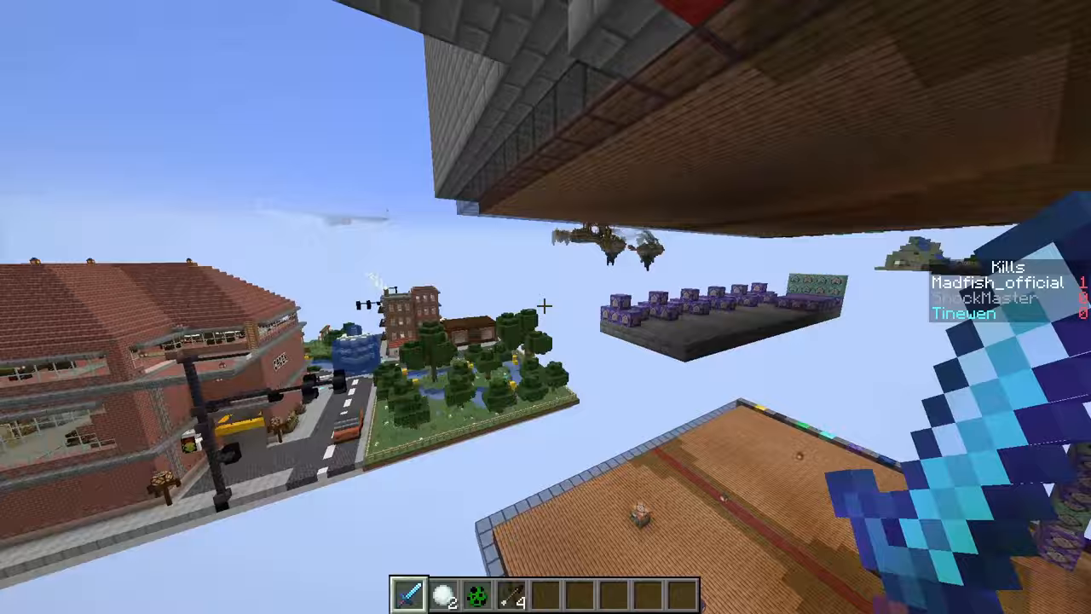
{"action": "mouse_move", "coordinate": [545, 307]}
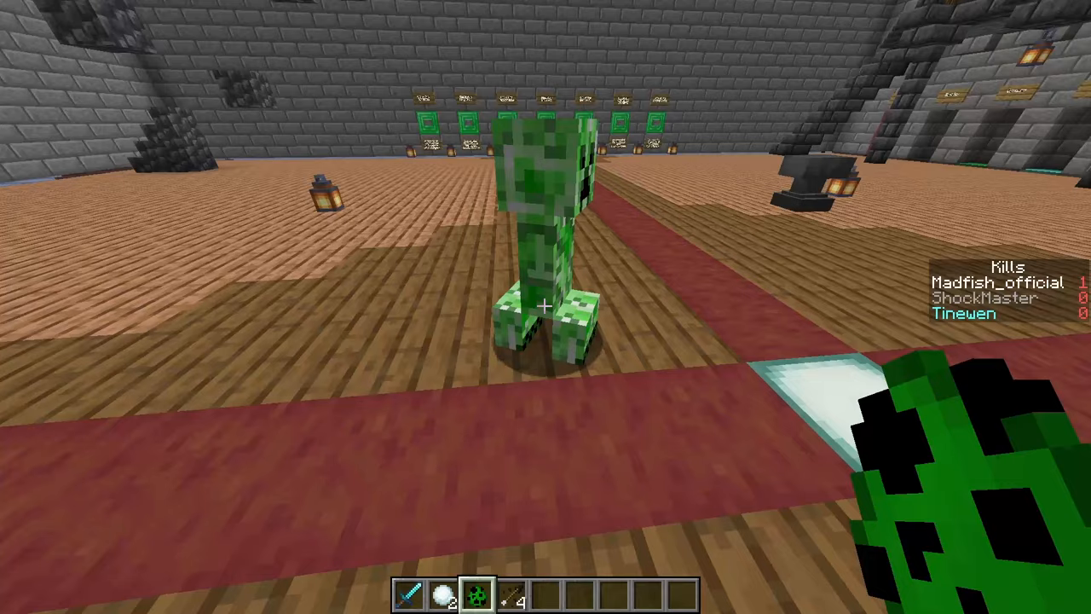
{"action": "key", "text": "e"}
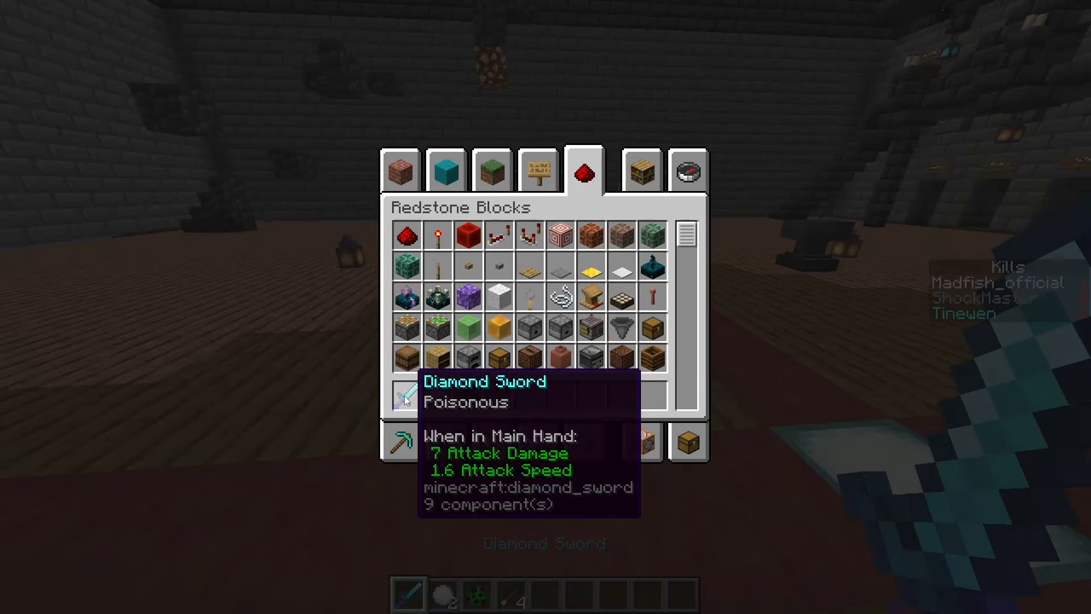
{"action": "key", "text": "Escape"}
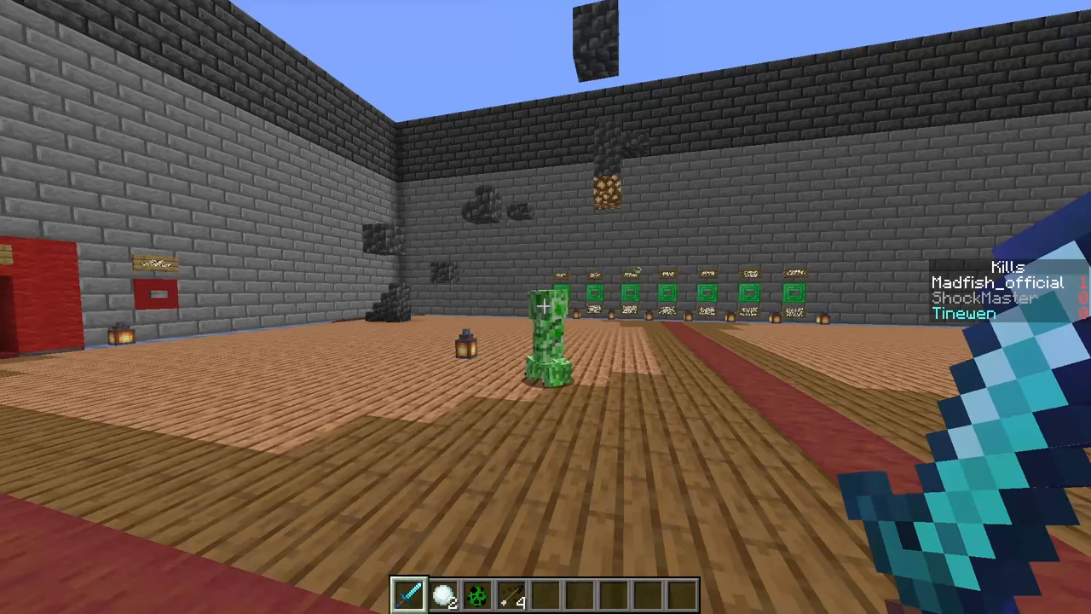
{"action": "mouse_move", "coordinate": [546, 307]}
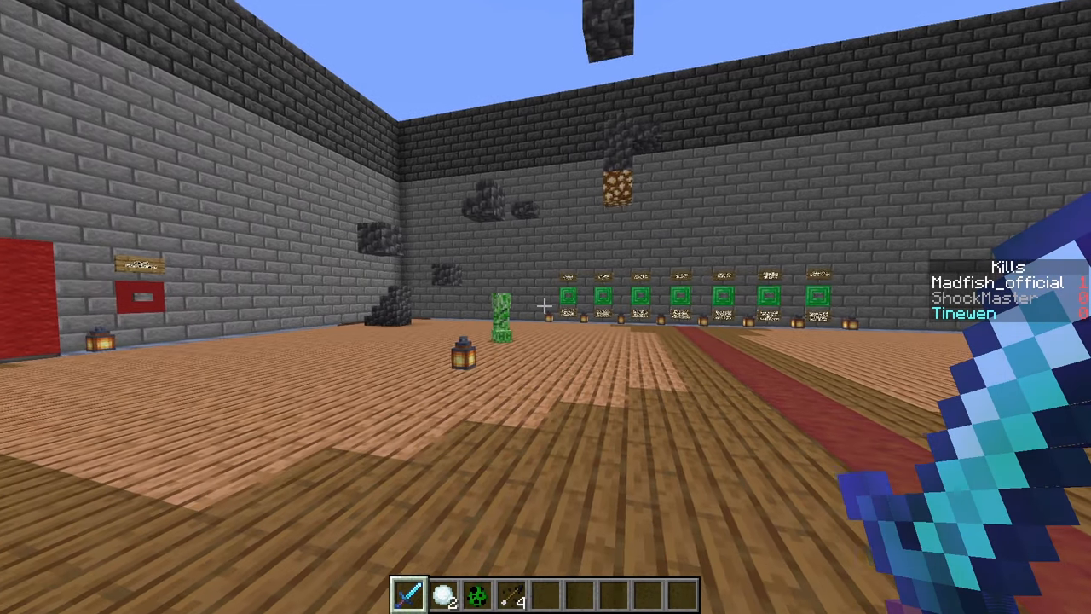
{"action": "key", "text": "e"}
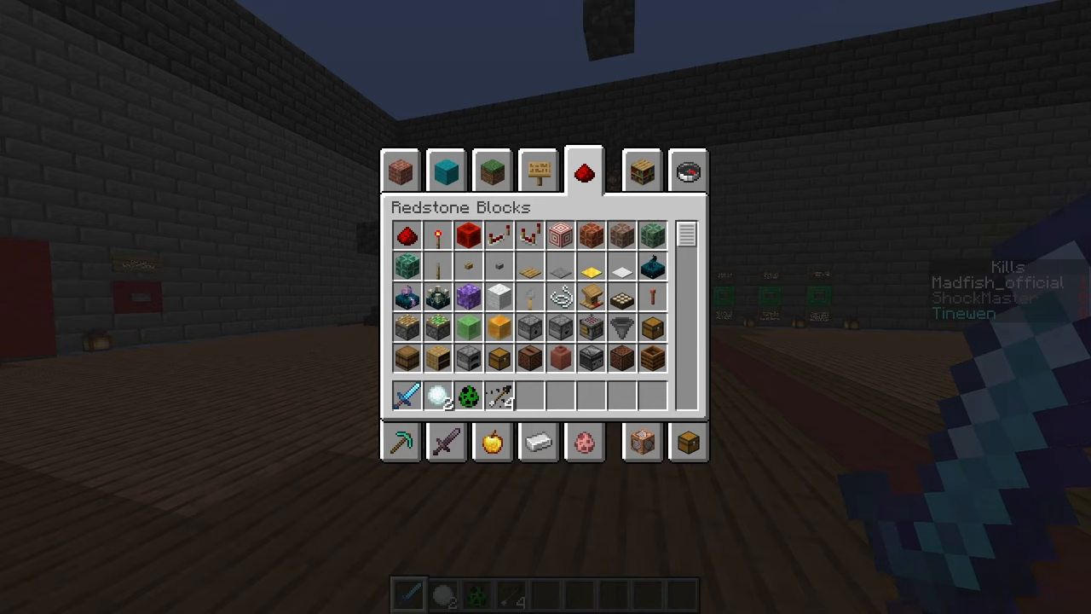
Step: Navigate into challengers-pack > data > minecraft > enchantment in File Explorer
{"action": "left_click", "coordinate": [153, 603]}
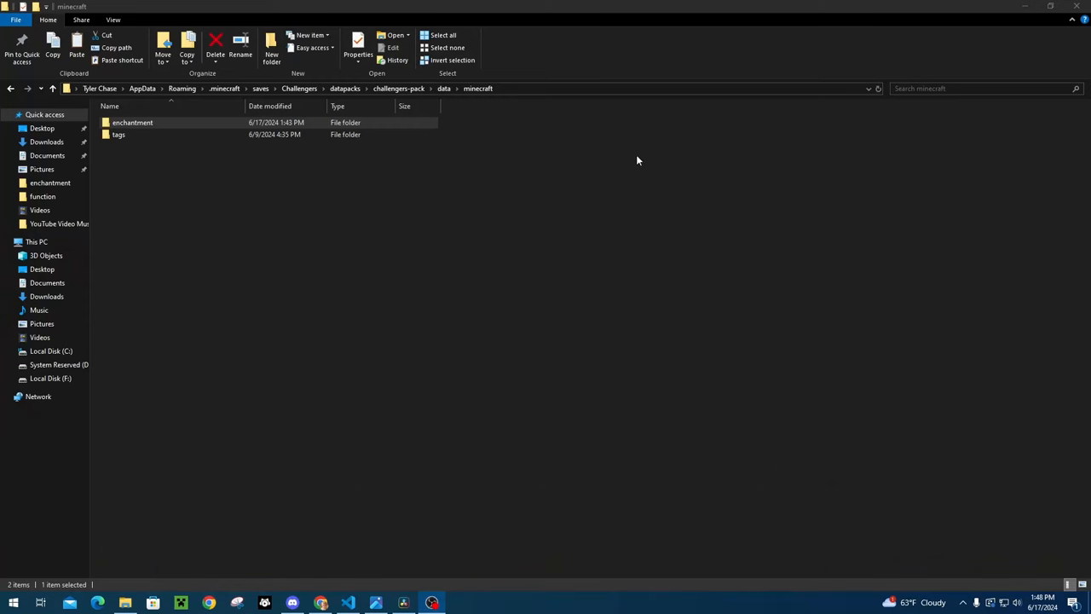
{"action": "mouse_move", "coordinate": [614, 155]}
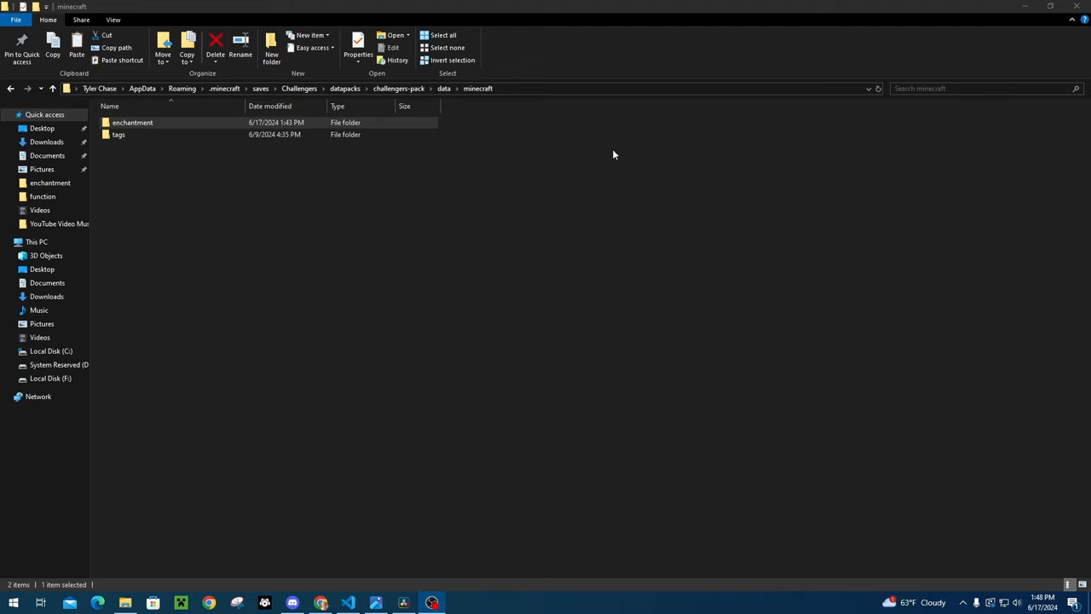
{"action": "mouse_move", "coordinate": [399, 88]}
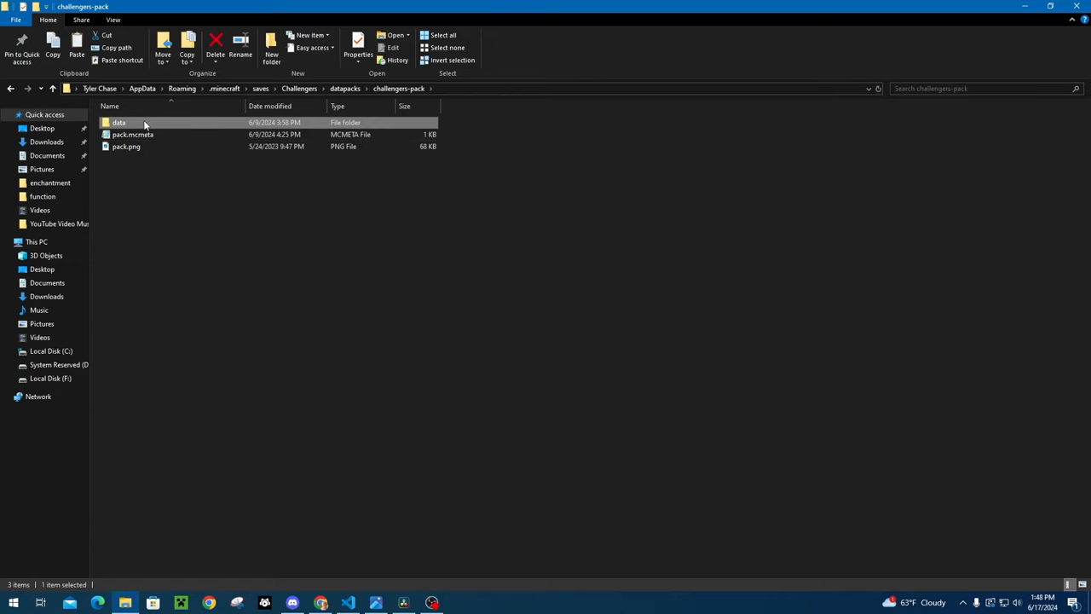
{"action": "double_click", "coordinate": [119, 123]}
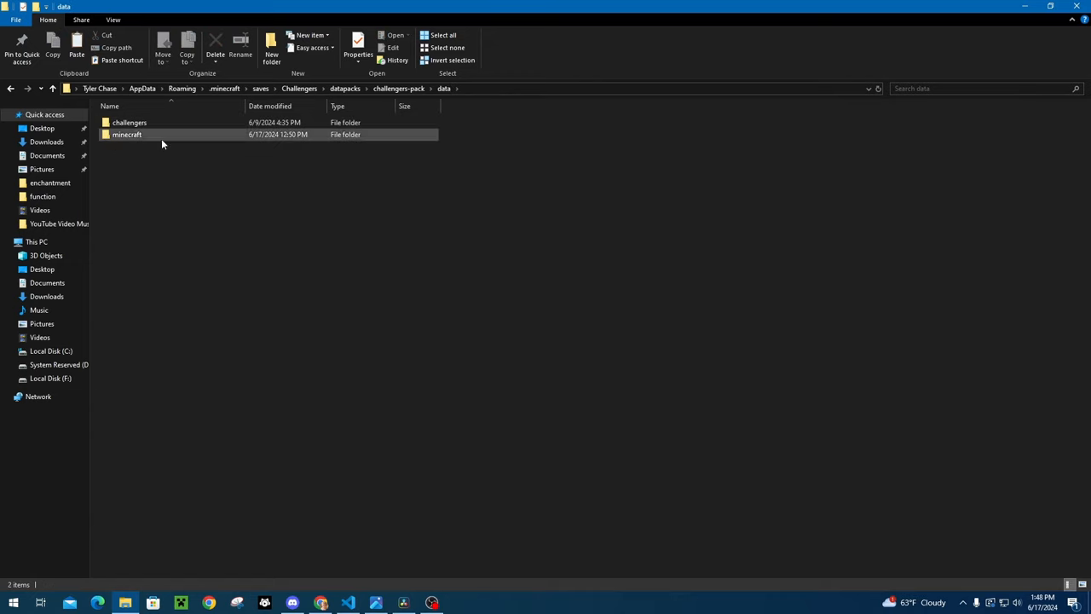
{"action": "double_click", "coordinate": [127, 133]}
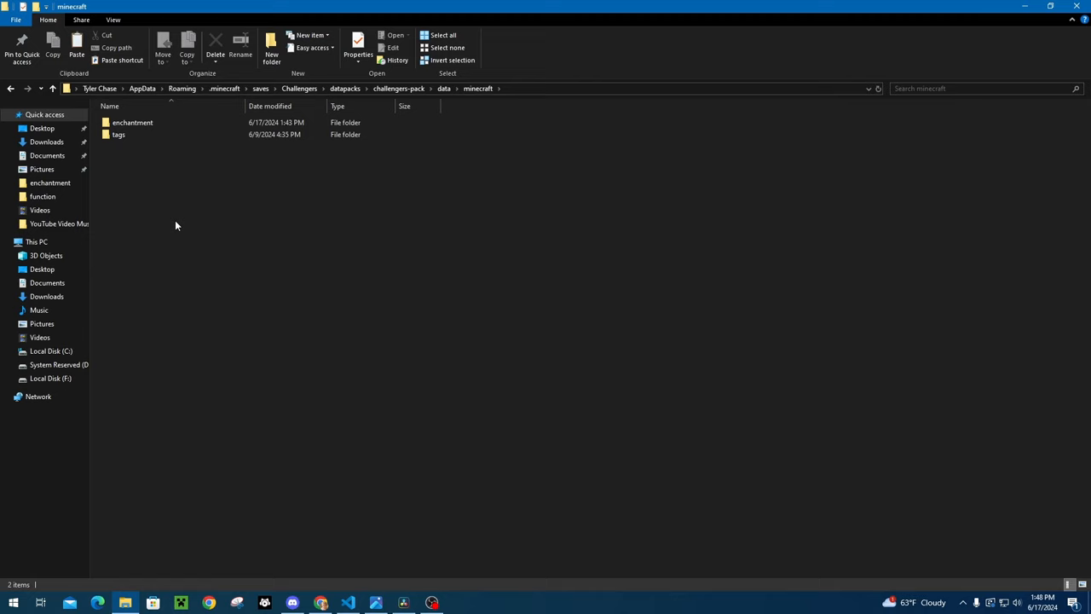
{"action": "left_click", "coordinate": [133, 123]}
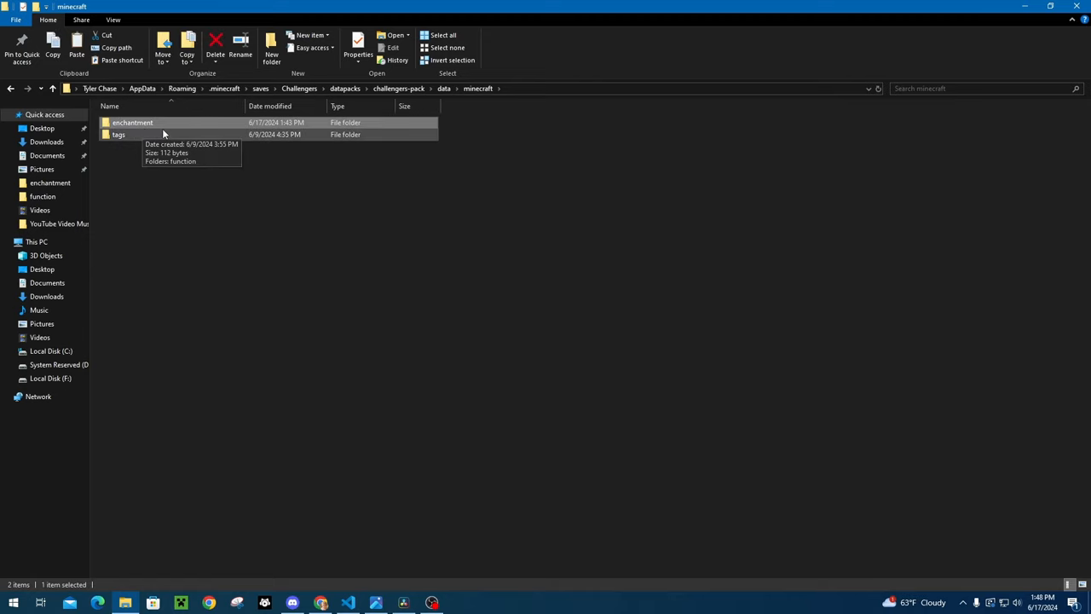
{"action": "double_click", "coordinate": [133, 123]}
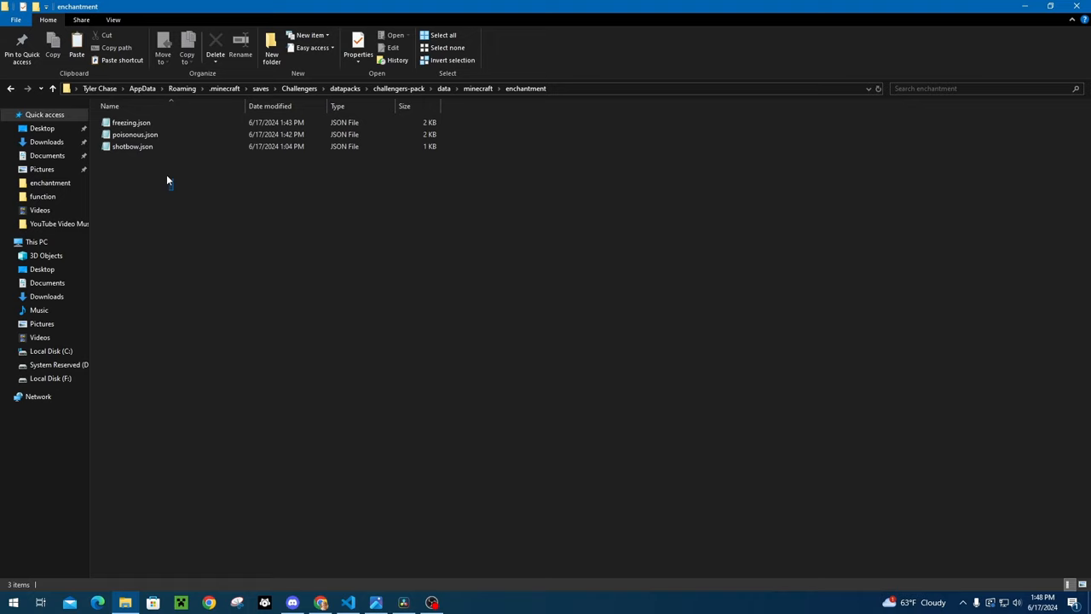
Step: Select all three enchantment JSON files, then clear the selection
{"action": "key", "text": "ctrl+a"}
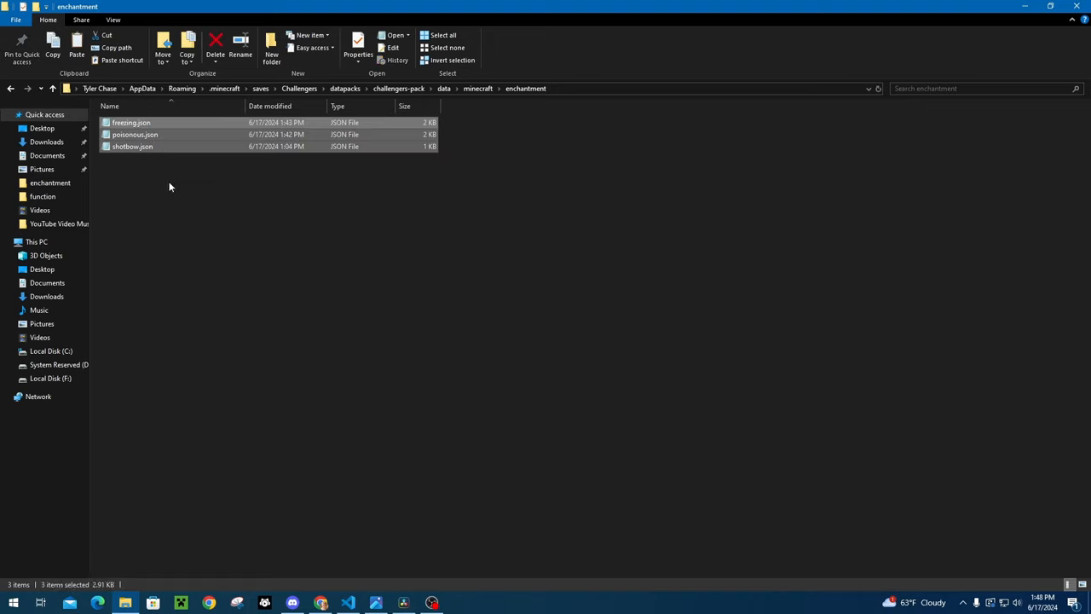
{"action": "left_click", "coordinate": [182, 191]}
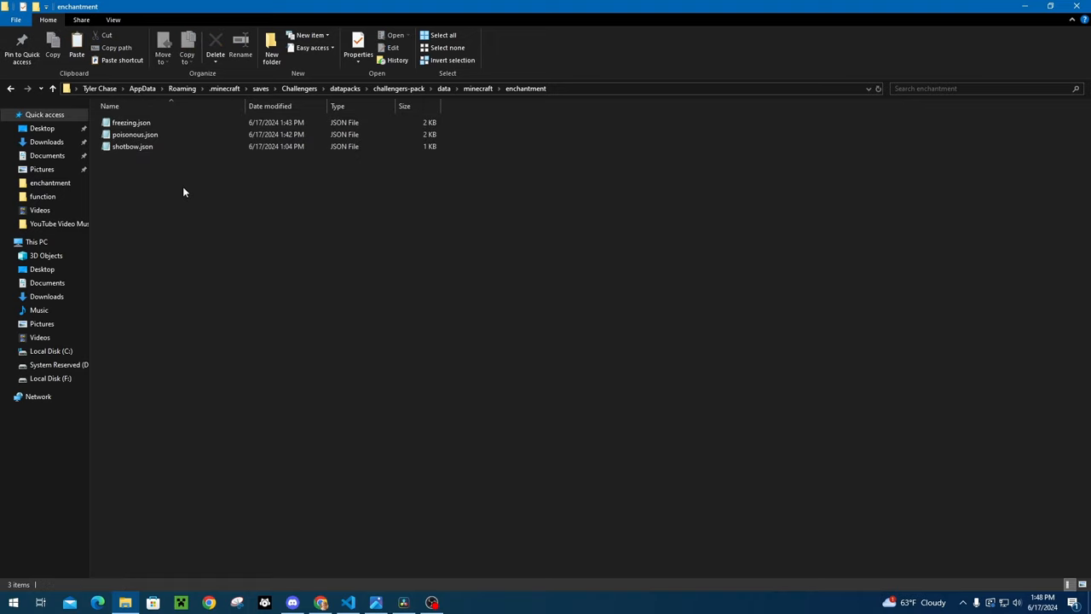
{"action": "mouse_move", "coordinate": [130, 95]}
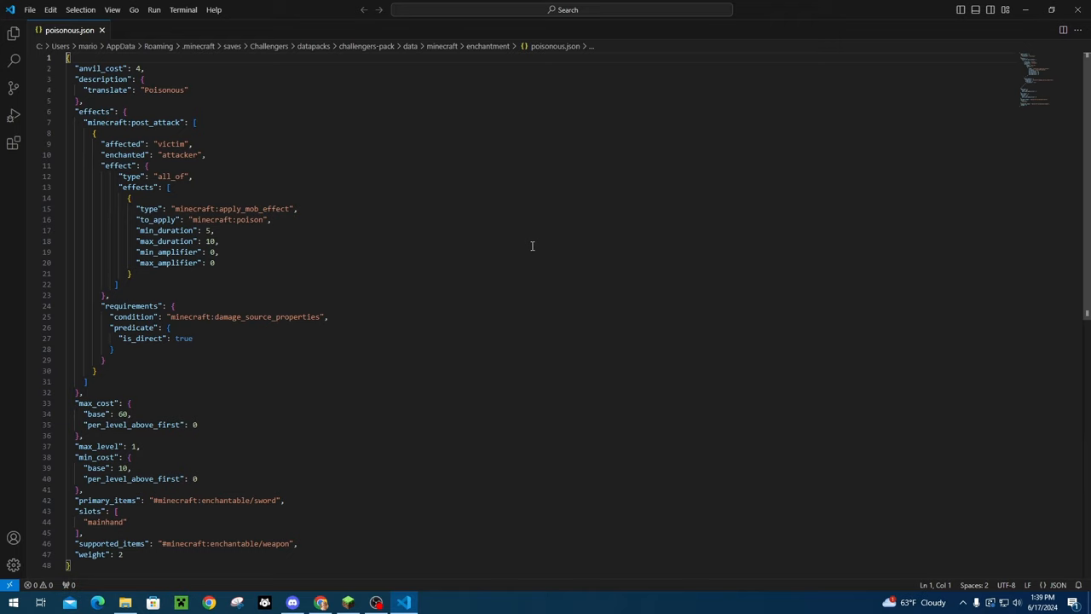
{"action": "mouse_move", "coordinate": [365, 275]}
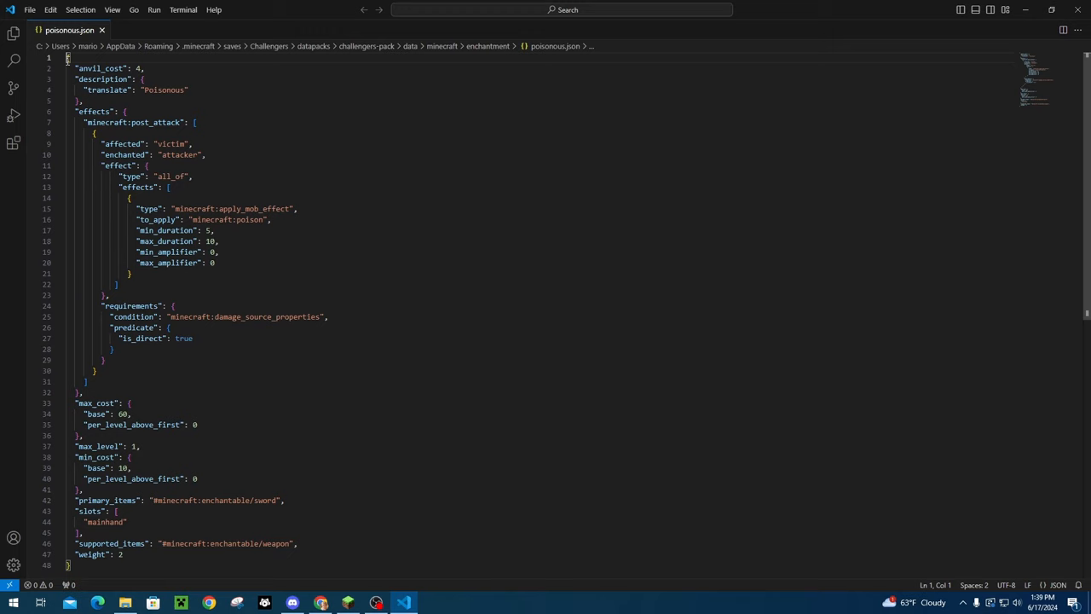
Step: Review poisonous.json's poison-on-attack effect, costs and sword item settings in the editor
{"action": "left_click_drag", "start_coordinate": [68, 58], "coordinate": [95, 370]}
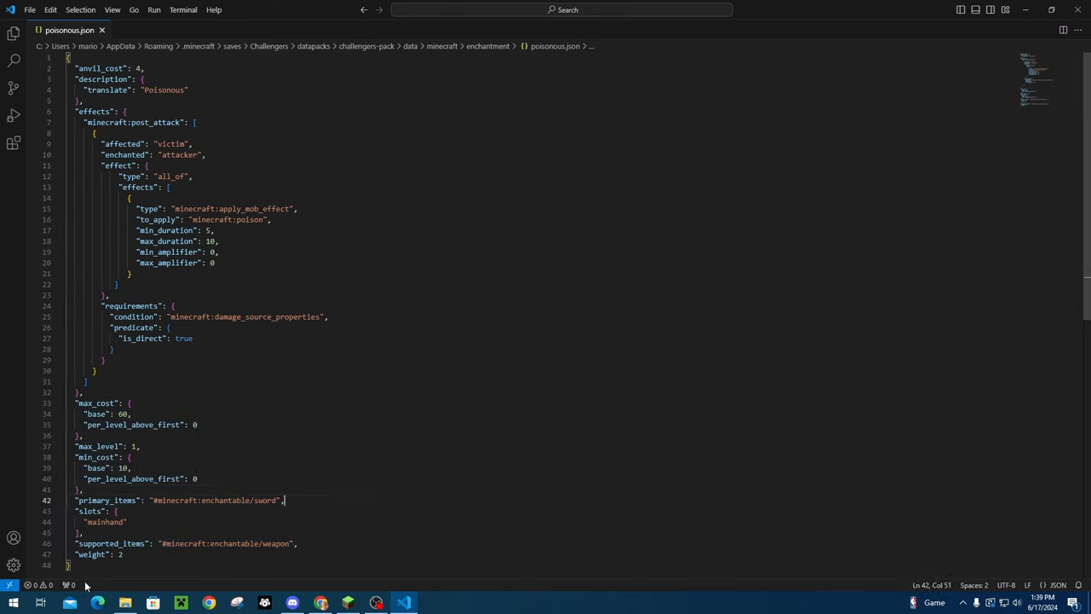
{"action": "left_click", "coordinate": [378, 544]}
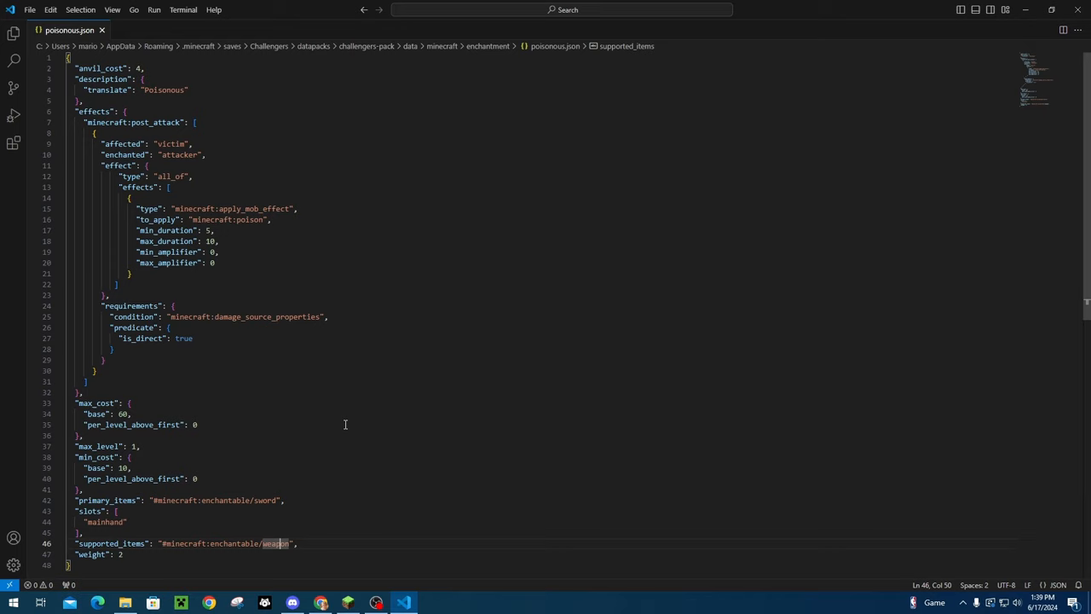
{"action": "mouse_move", "coordinate": [332, 370]}
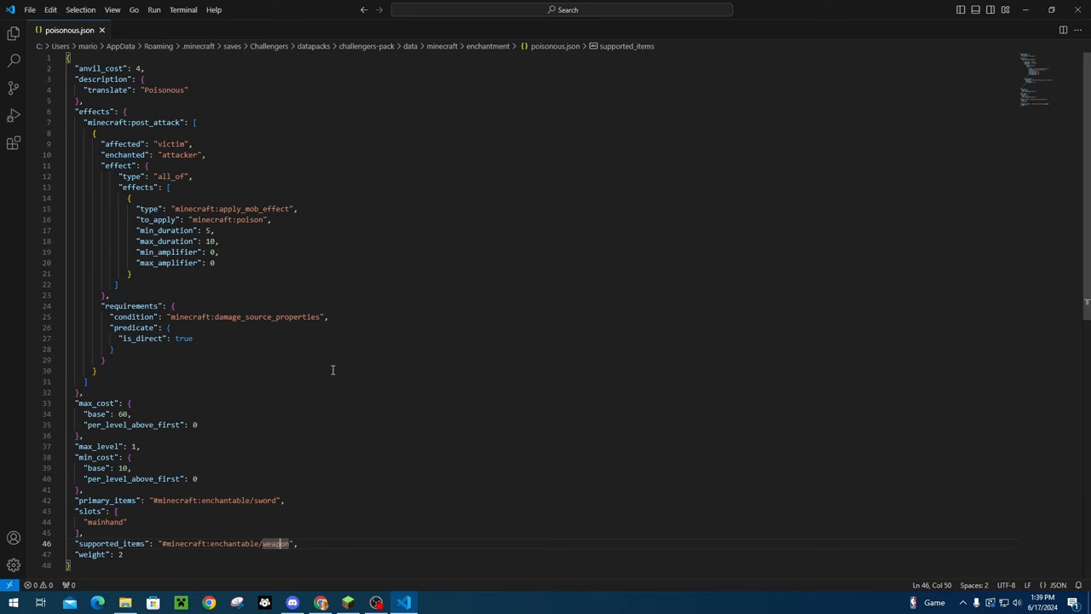
{"action": "mouse_move", "coordinate": [75, 109]}
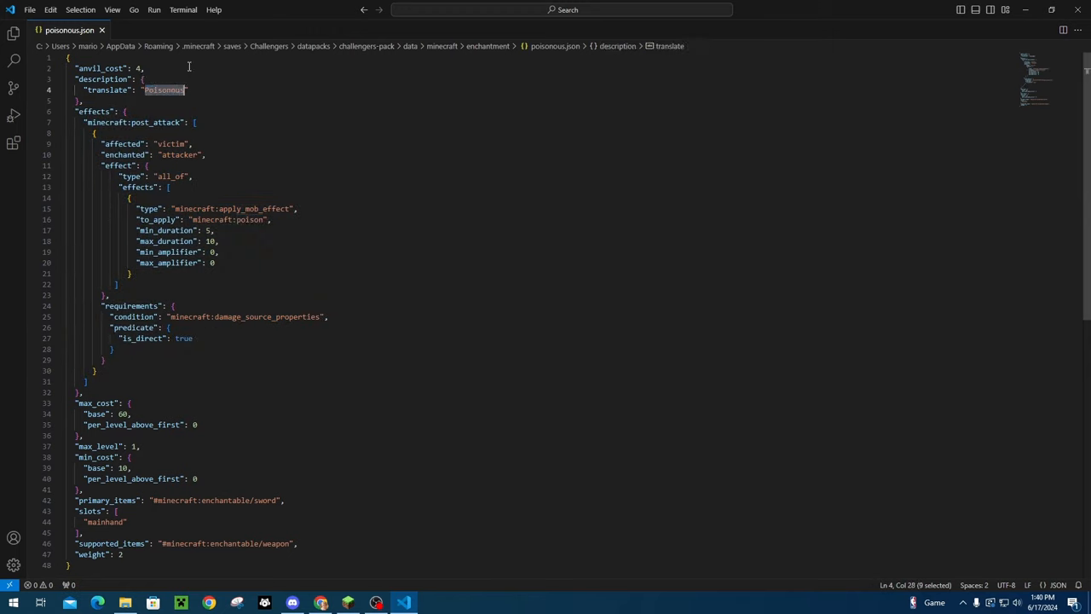
{"action": "mouse_move", "coordinate": [202, 280]}
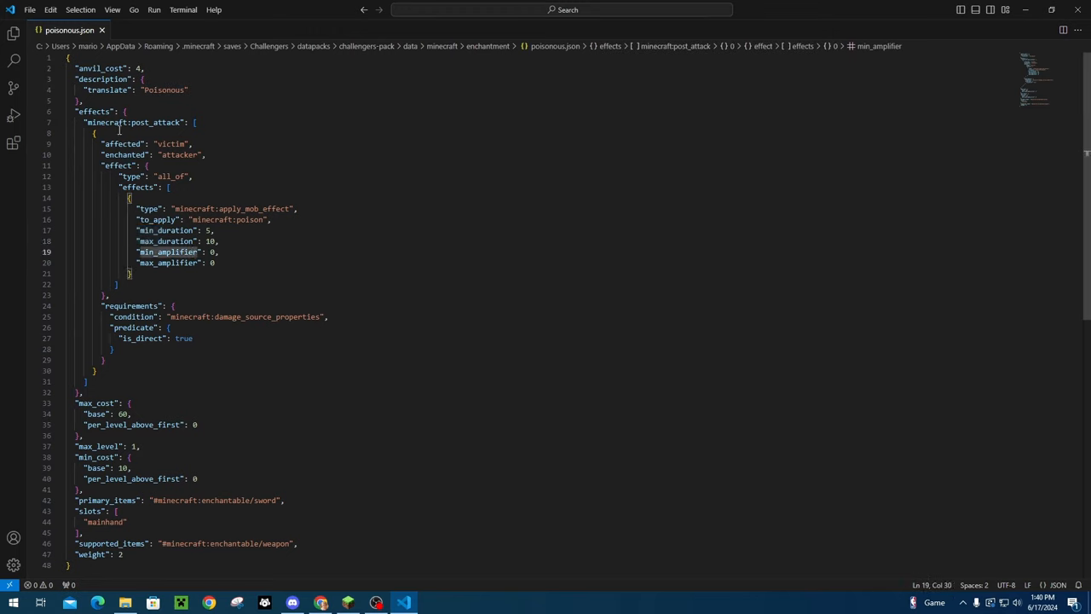
{"action": "double_click", "coordinate": [136, 123]}
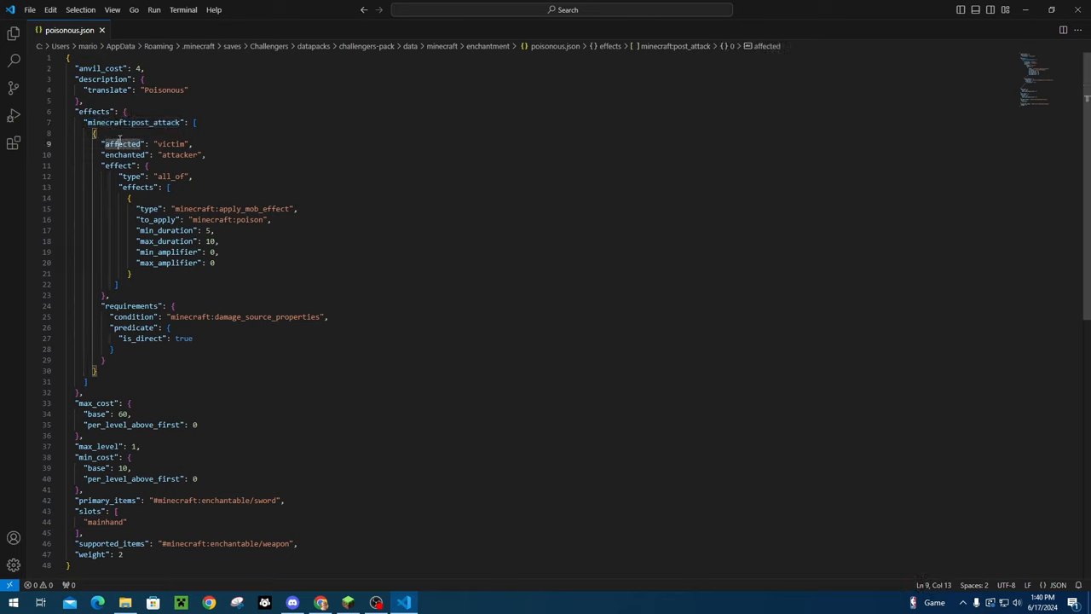
{"action": "mouse_move", "coordinate": [270, 157]}
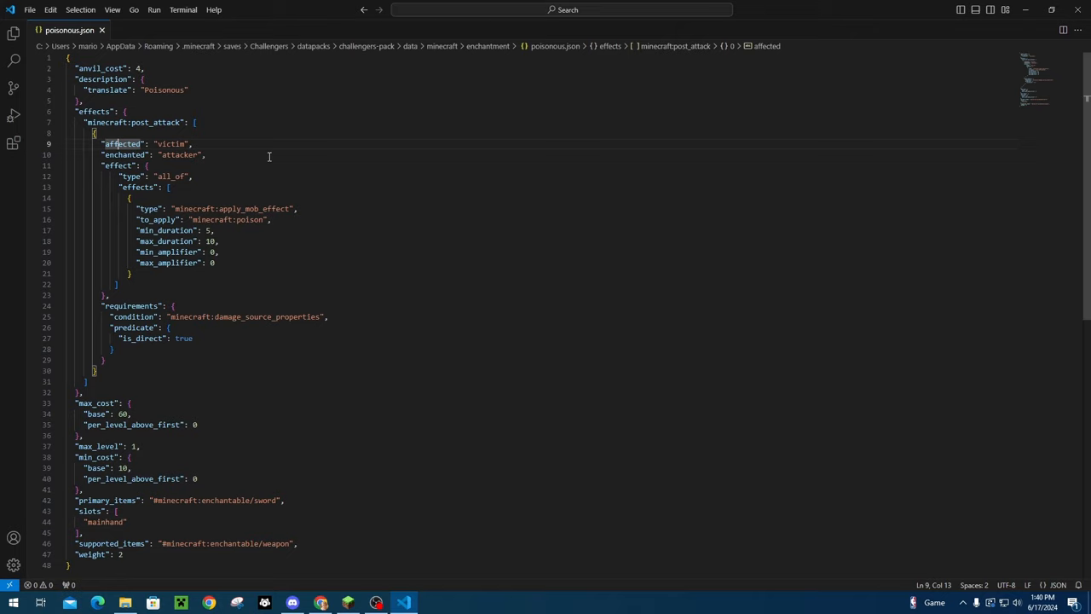
{"action": "mouse_move", "coordinate": [172, 157]}
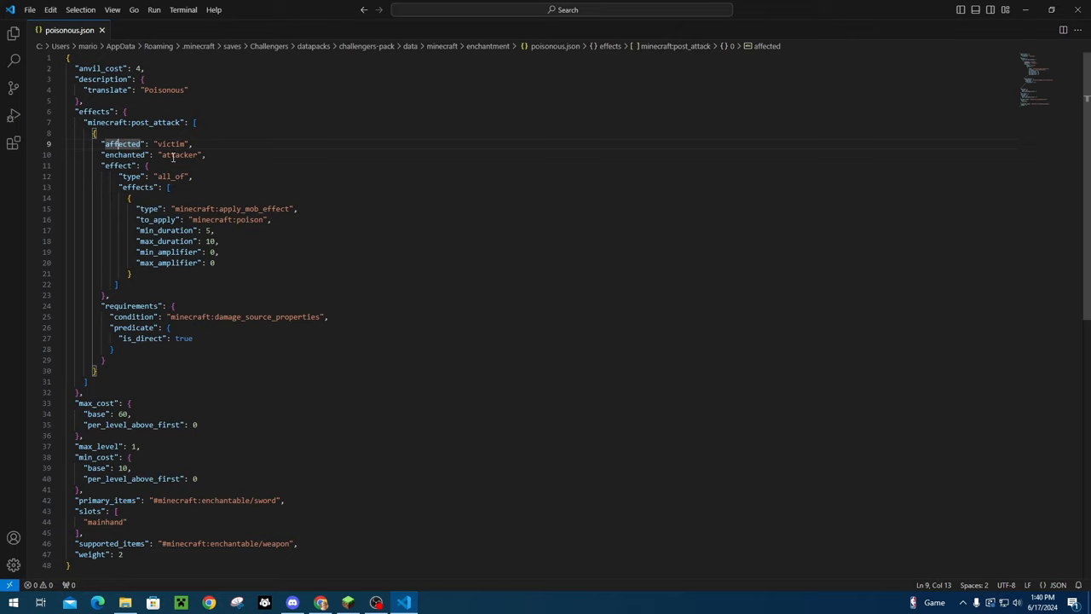
{"action": "double_click", "coordinate": [171, 143]}
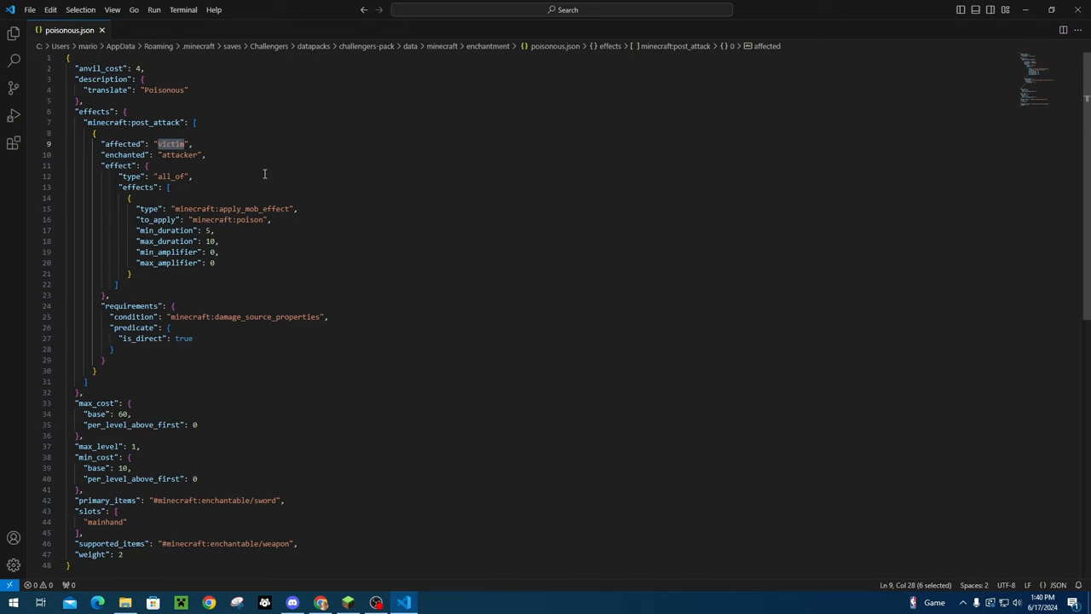
{"action": "mouse_move", "coordinate": [191, 191]}
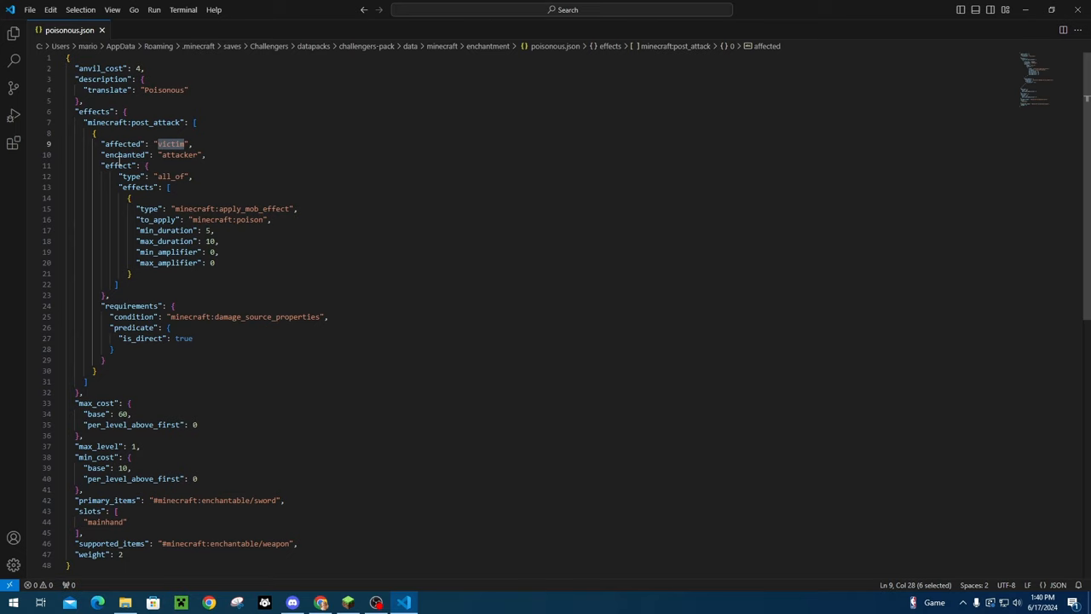
{"action": "double_click", "coordinate": [178, 153]}
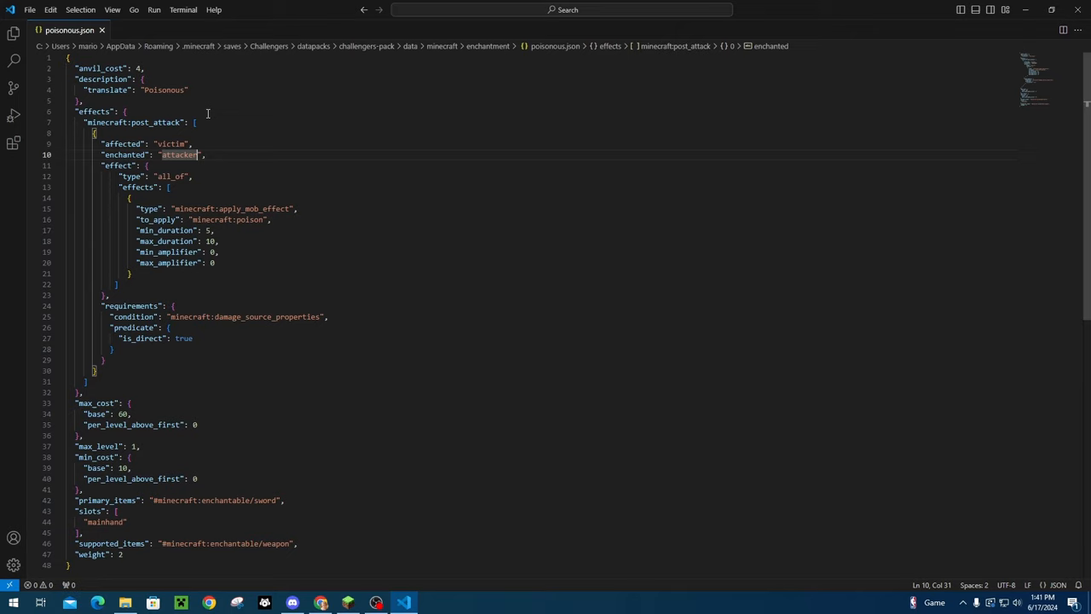
{"action": "left_click_drag", "start_coordinate": [102, 305], "coordinate": [192, 337]}
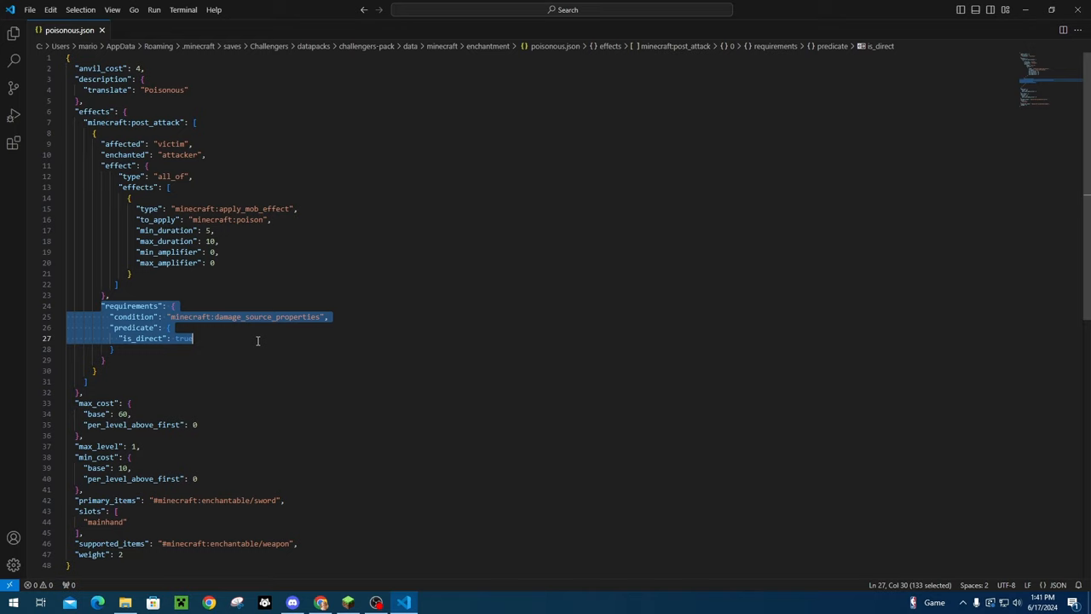
{"action": "left_click", "coordinate": [202, 208]}
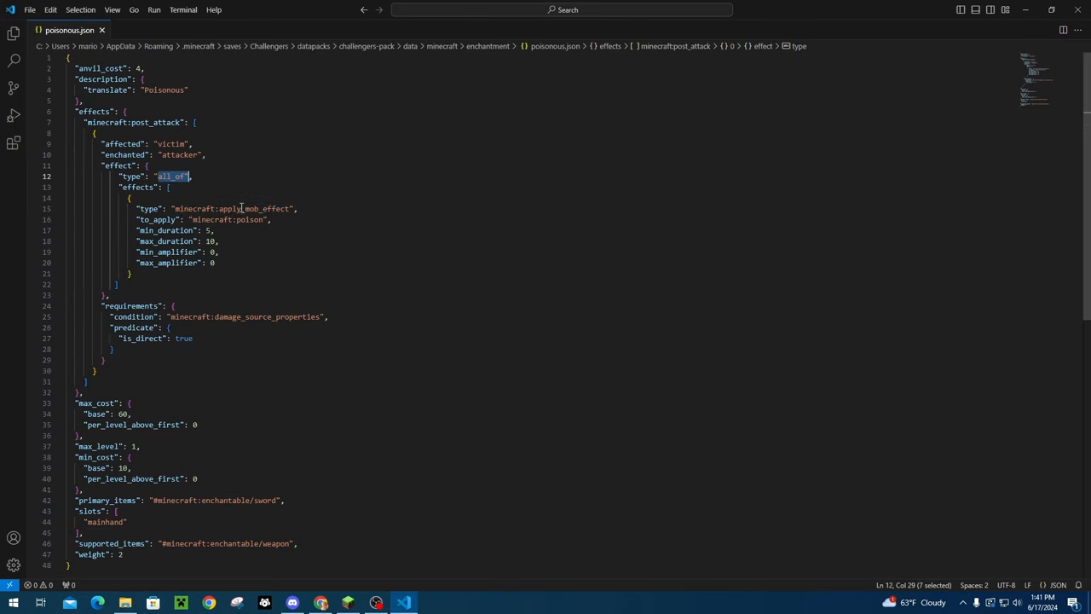
{"action": "double_click", "coordinate": [230, 208]}
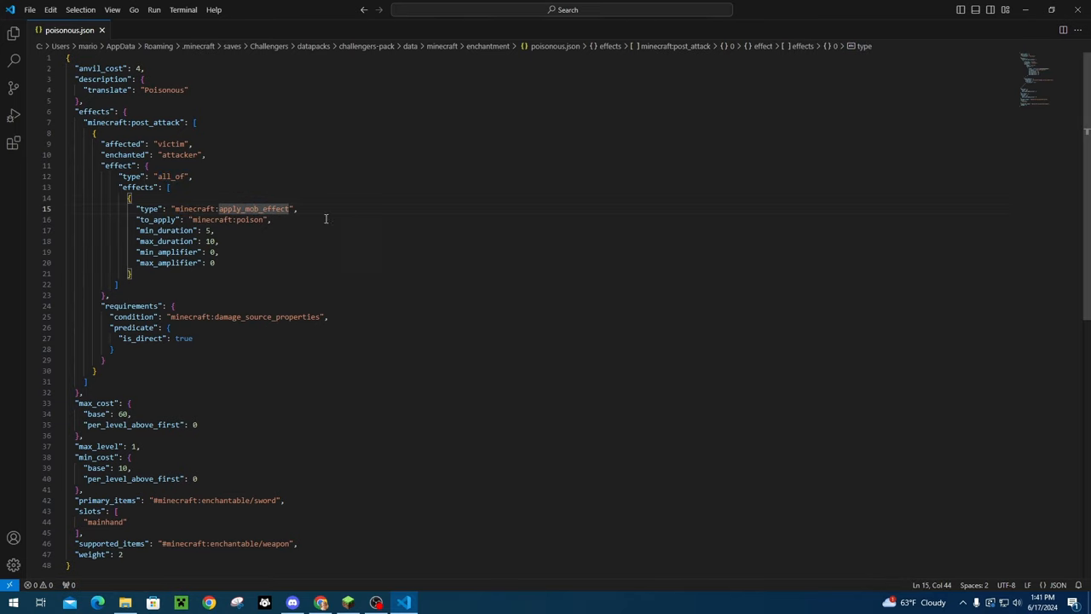
{"action": "mouse_move", "coordinate": [220, 229]}
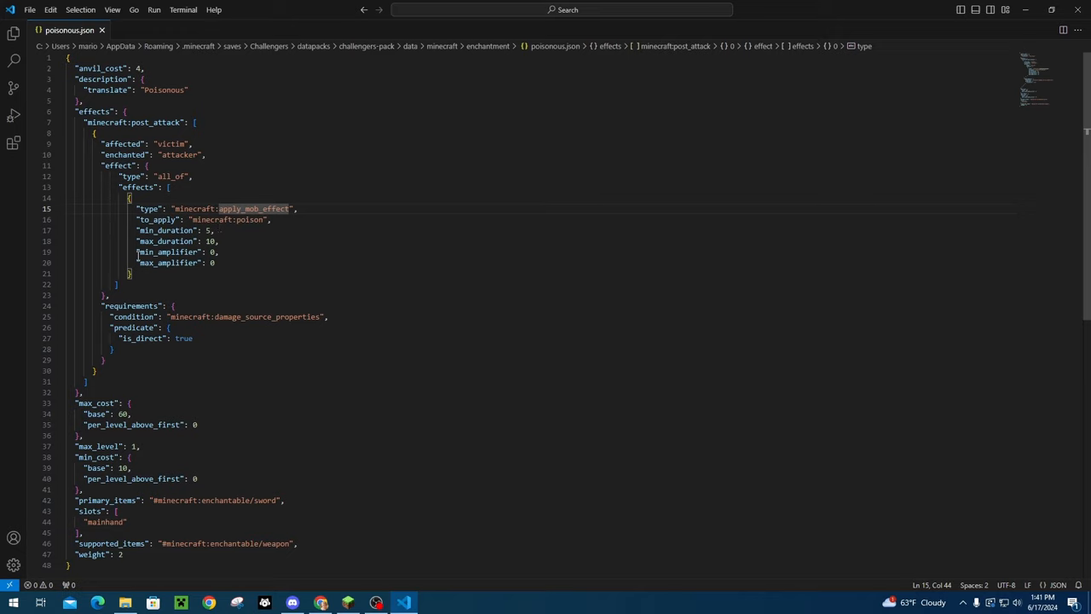
{"action": "left_click_drag", "start_coordinate": [143, 231], "coordinate": [218, 252]}
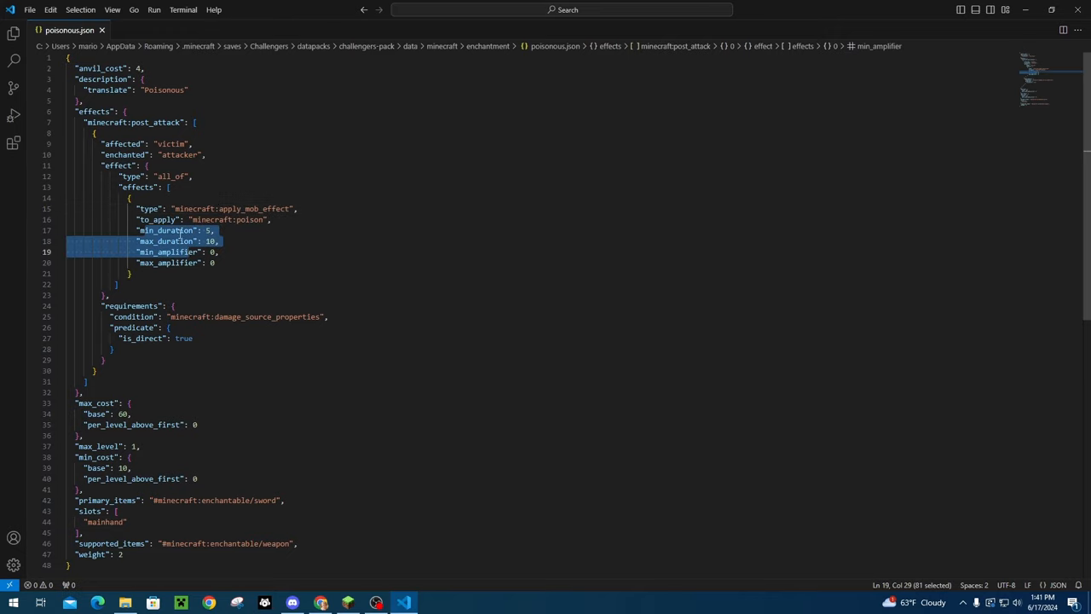
{"action": "left_click", "coordinate": [185, 263]}
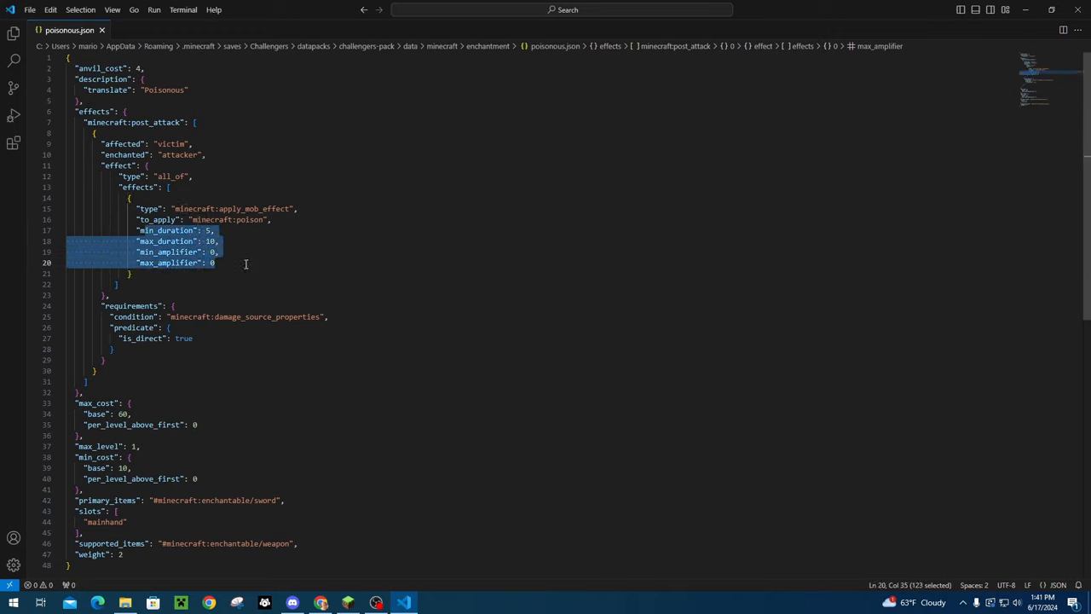
Step: Set the poison's max_duration to 6 to match the minimum in poisonous.json
{"action": "left_click", "coordinate": [129, 273]}
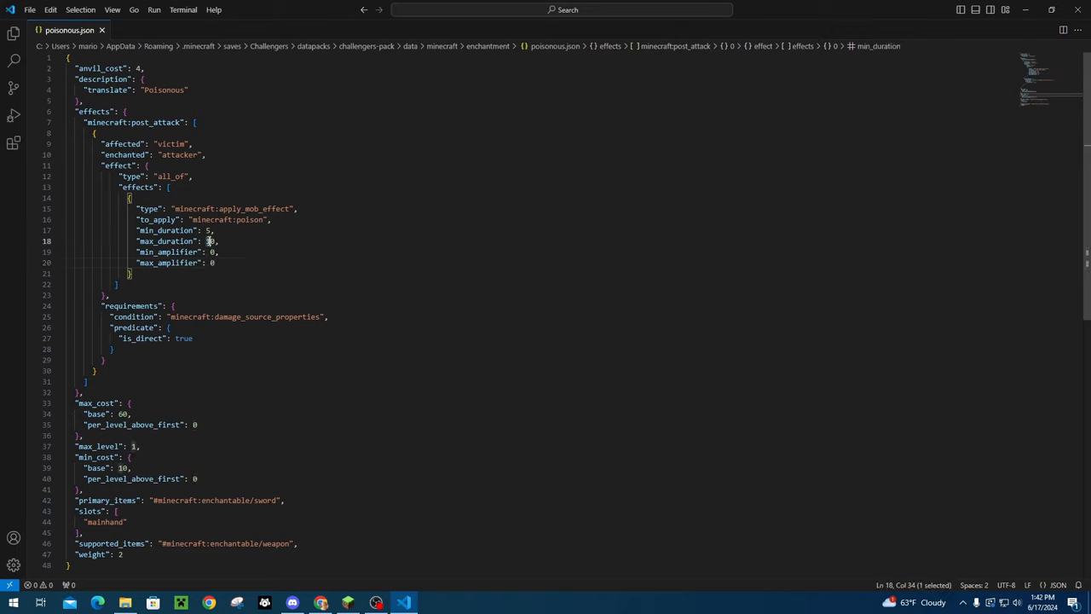
{"action": "left_click", "coordinate": [211, 243]}
{"action": "type", "text": "1"}
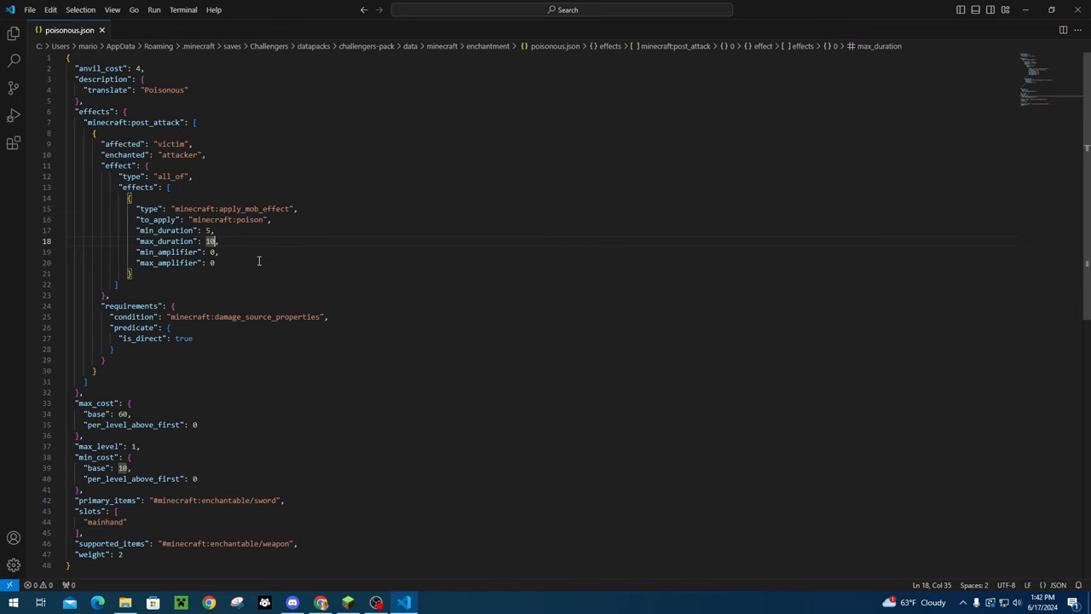
{"action": "type", "text": "6"}
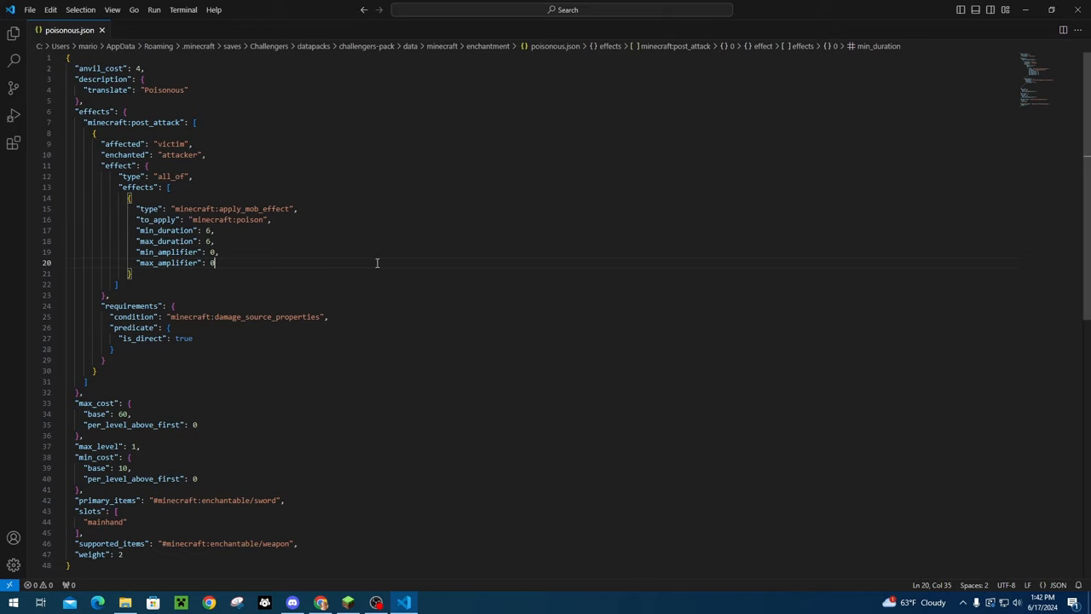
{"action": "left_click", "coordinate": [208, 240]}
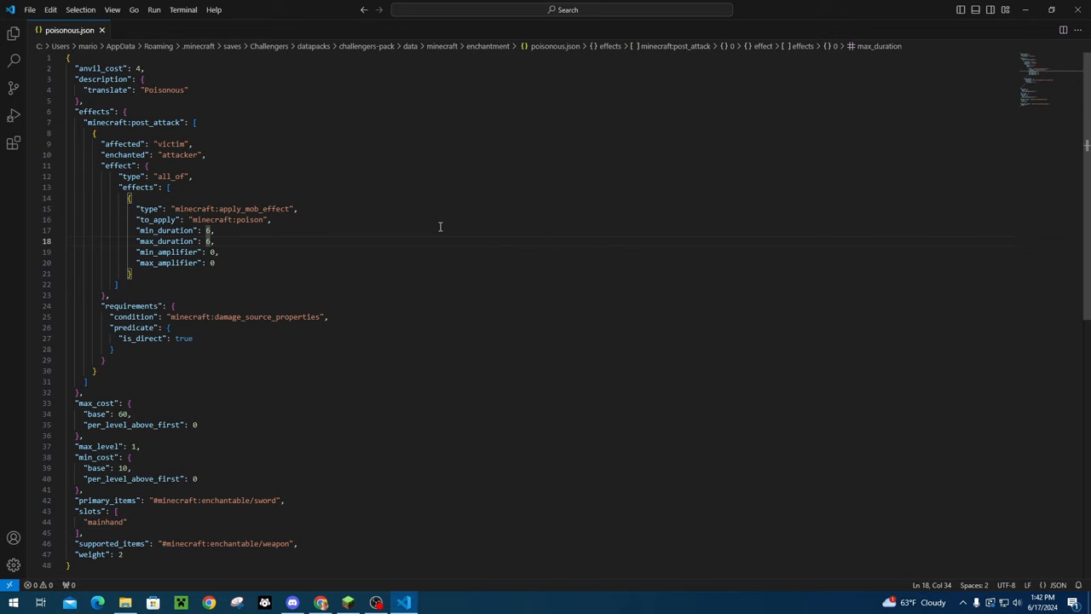
{"action": "mouse_move", "coordinate": [863, 130]}
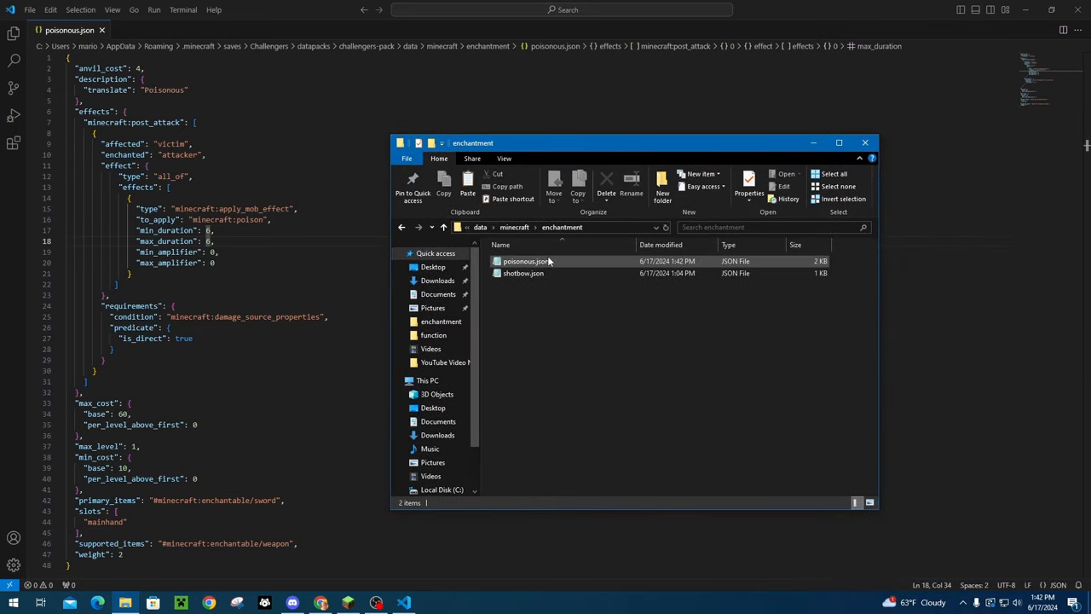
Step: Duplicate poisonous.json as freezing.json and bring up its context menu to open it in Code
{"action": "left_click", "coordinate": [526, 261]}
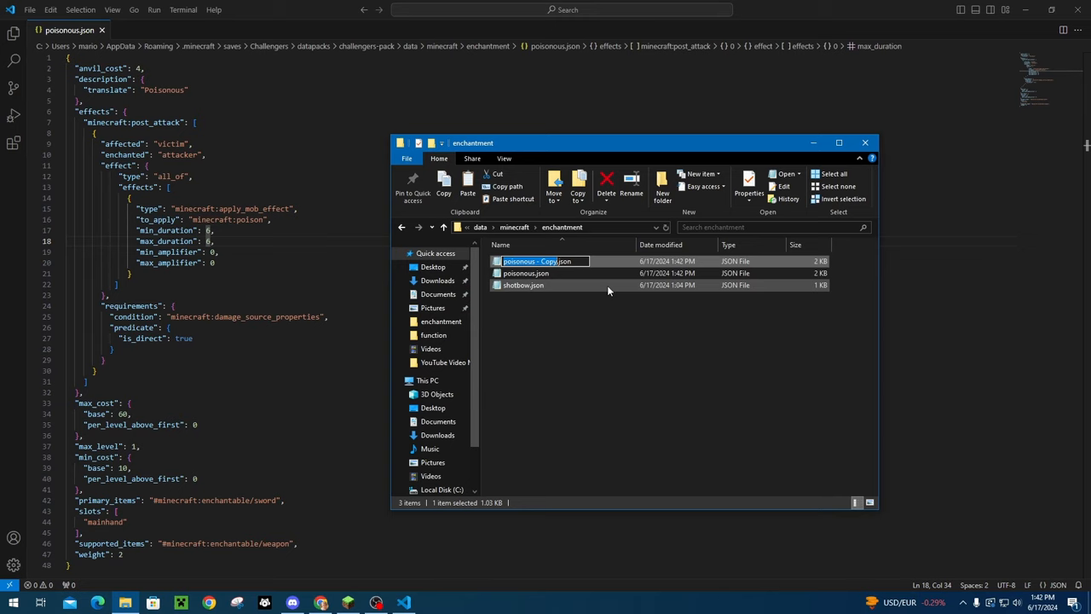
{"action": "type", "text": ".json"}
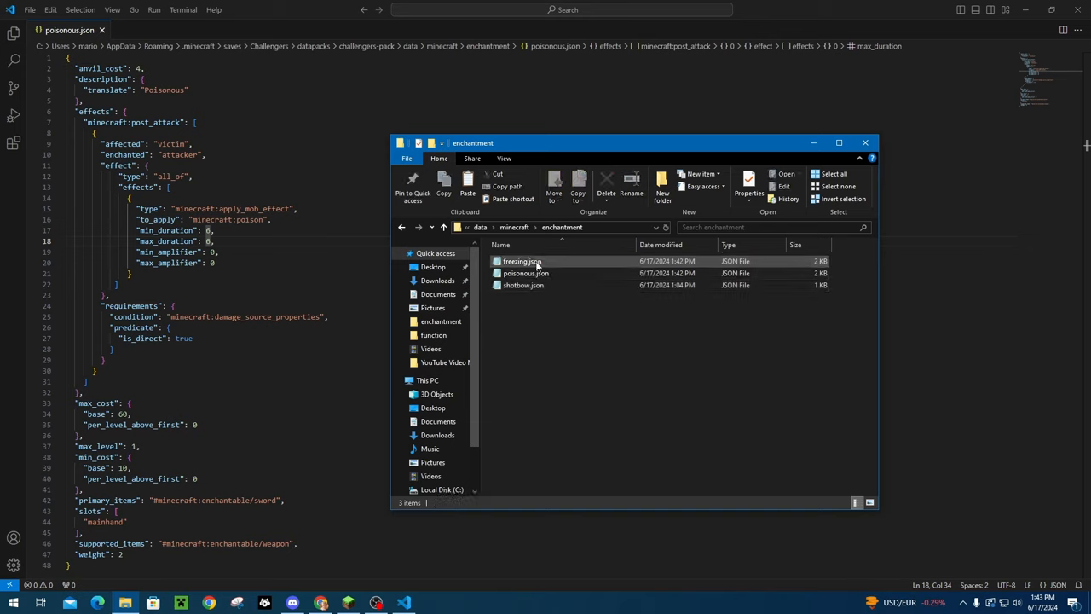
{"action": "right_click", "coordinate": [522, 261]}
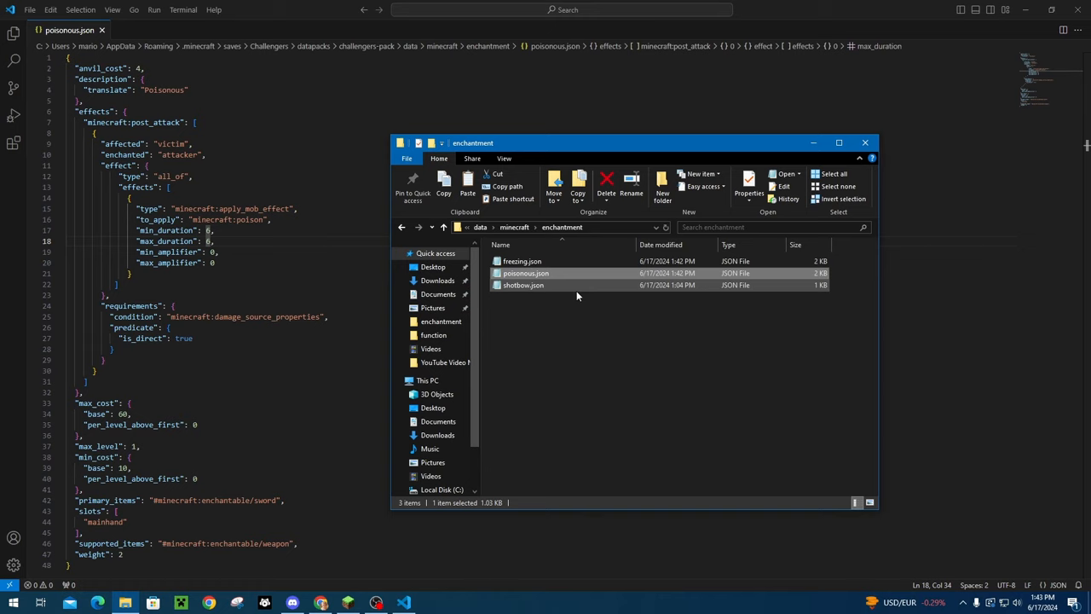
{"action": "mouse_move", "coordinate": [570, 315]}
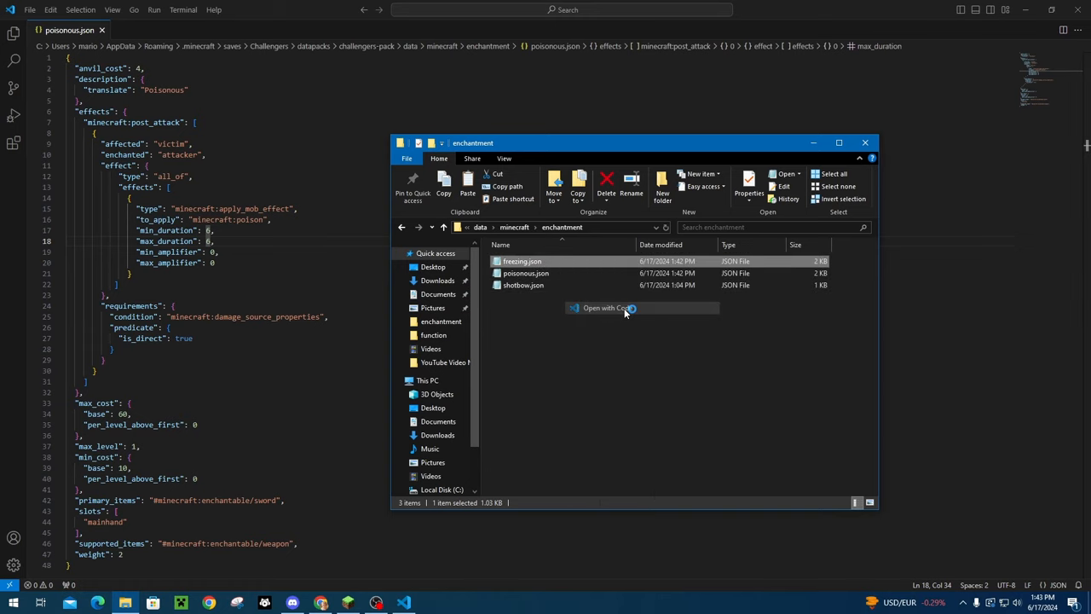
Step: In freezing.json, rename the enchantment to Freezing and change the applied effect to minecraft:slowness
{"action": "left_click", "coordinate": [606, 307]}
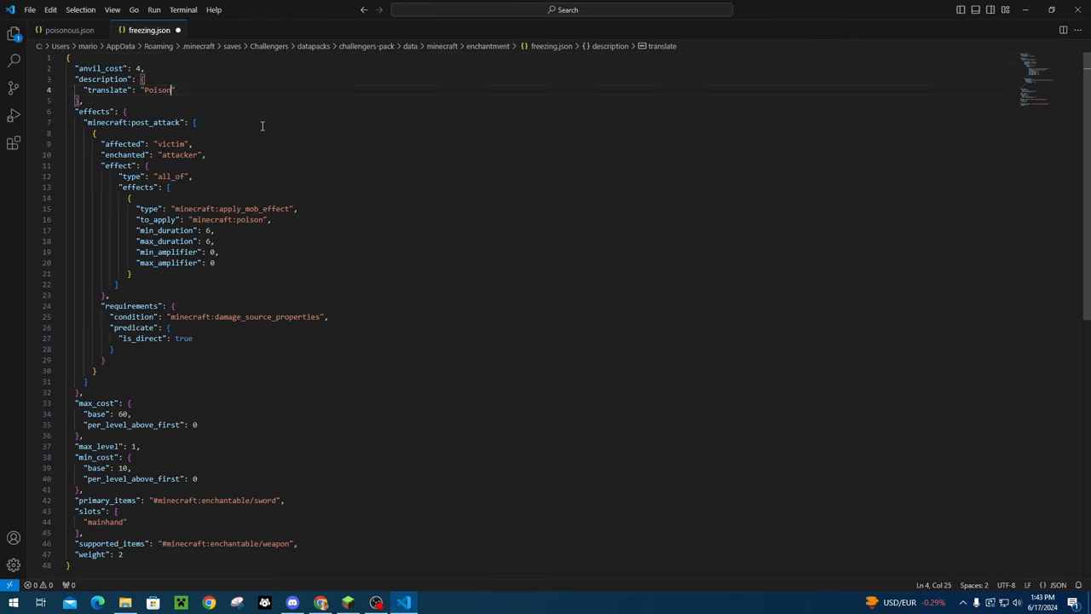
{"action": "type", "text": "Freezing"}
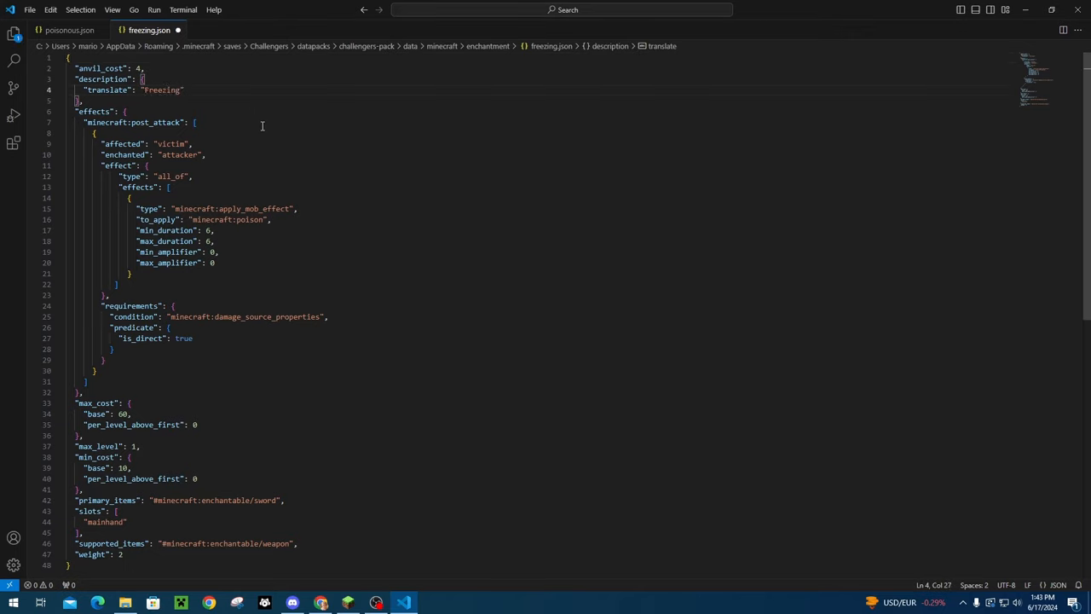
{"action": "double_click", "coordinate": [177, 153]}
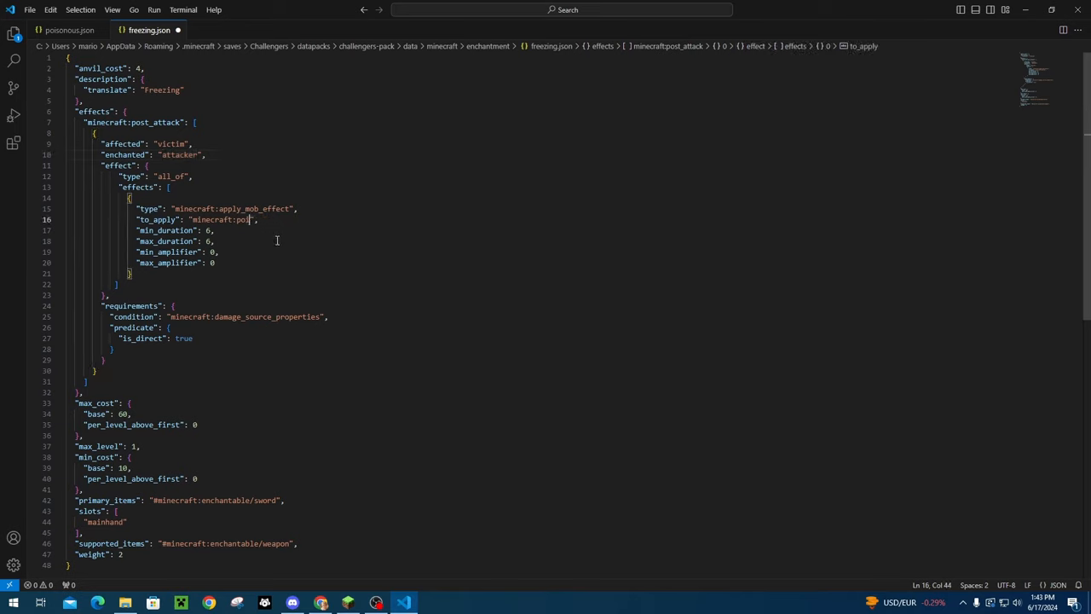
{"action": "type", "text": "slowne"}
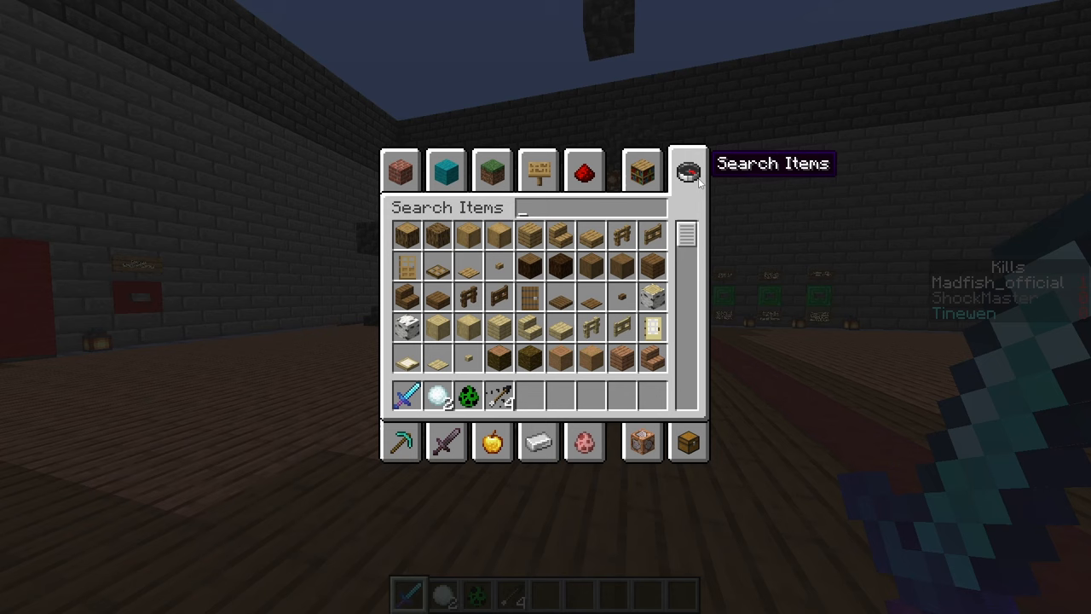
Step: Search the creative inventory for 'free', find nothing, and exit toward the world list
{"action": "type", "text": "free"}
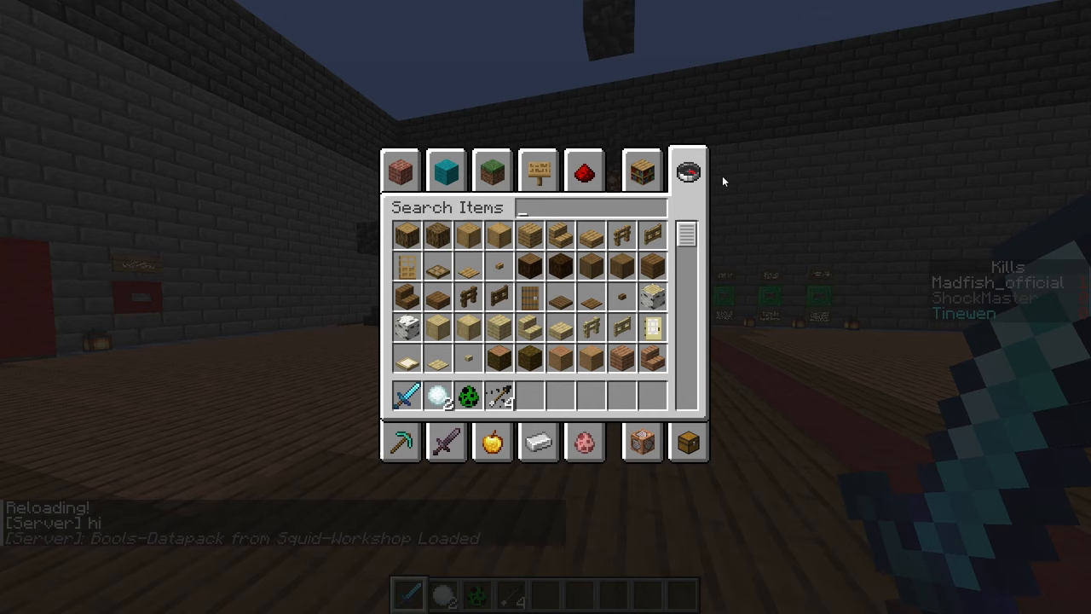
{"action": "type", "text": "free"}
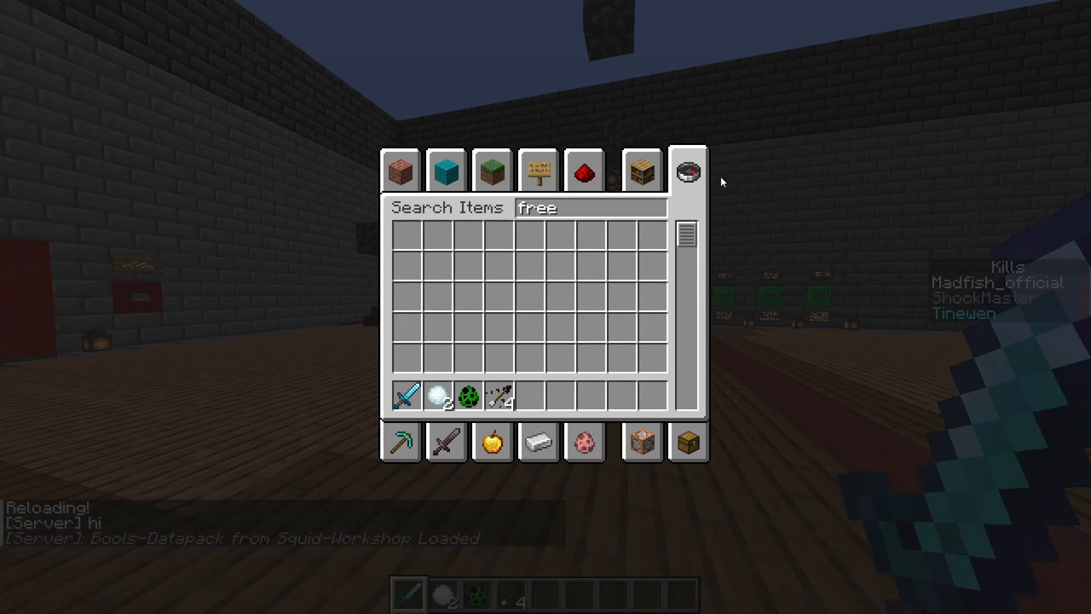
{"action": "key", "text": "Escape"}
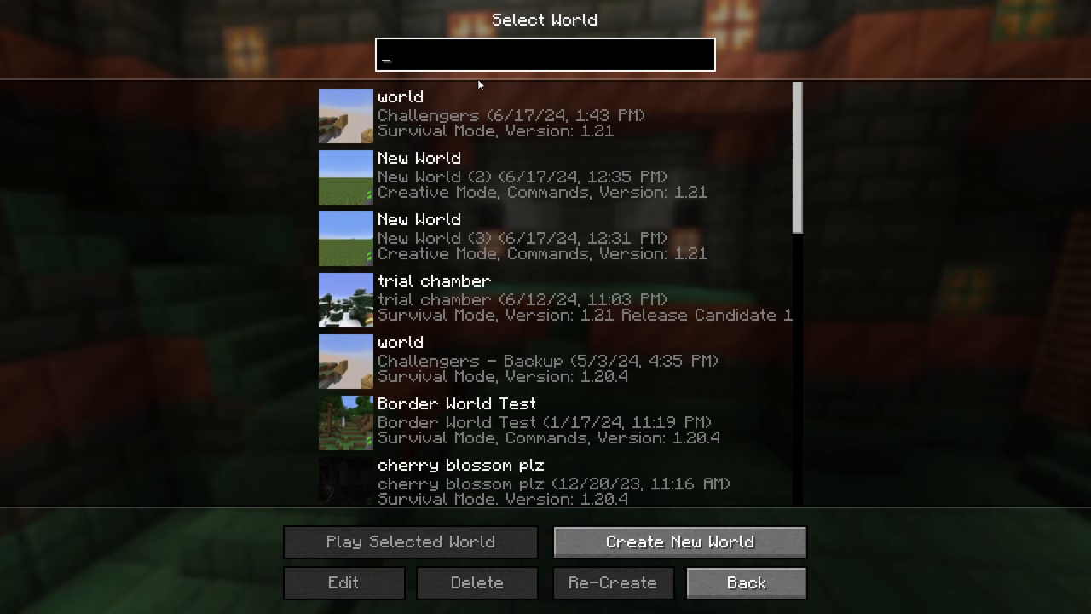
Step: Rejoin the Challengers world past the experimental warning, grab the sword and freezing book, and use an anvil
{"action": "left_click", "coordinate": [413, 542]}
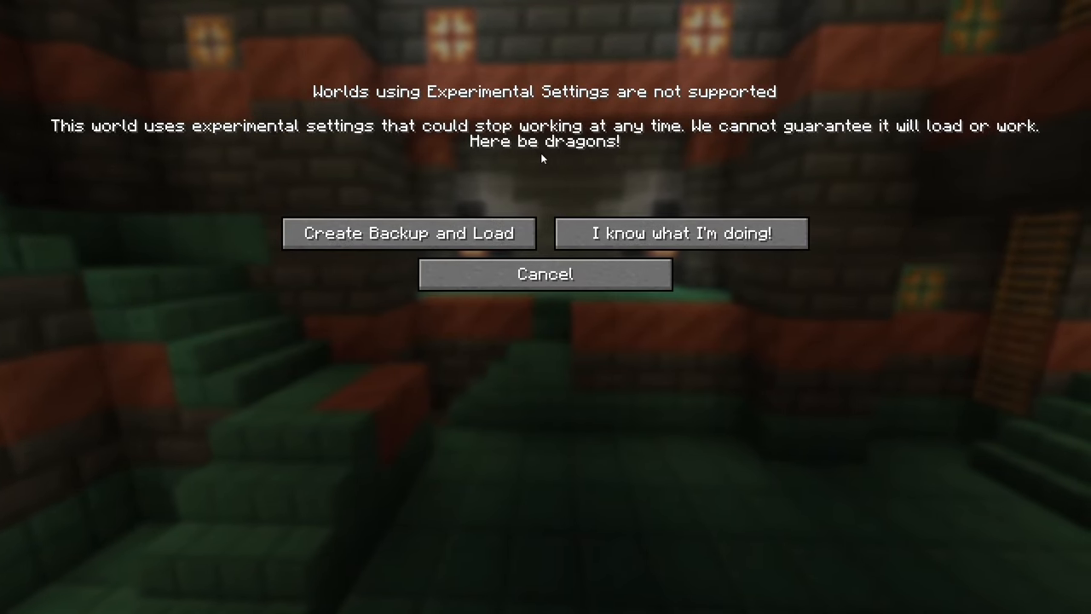
{"action": "left_click", "coordinate": [680, 232]}
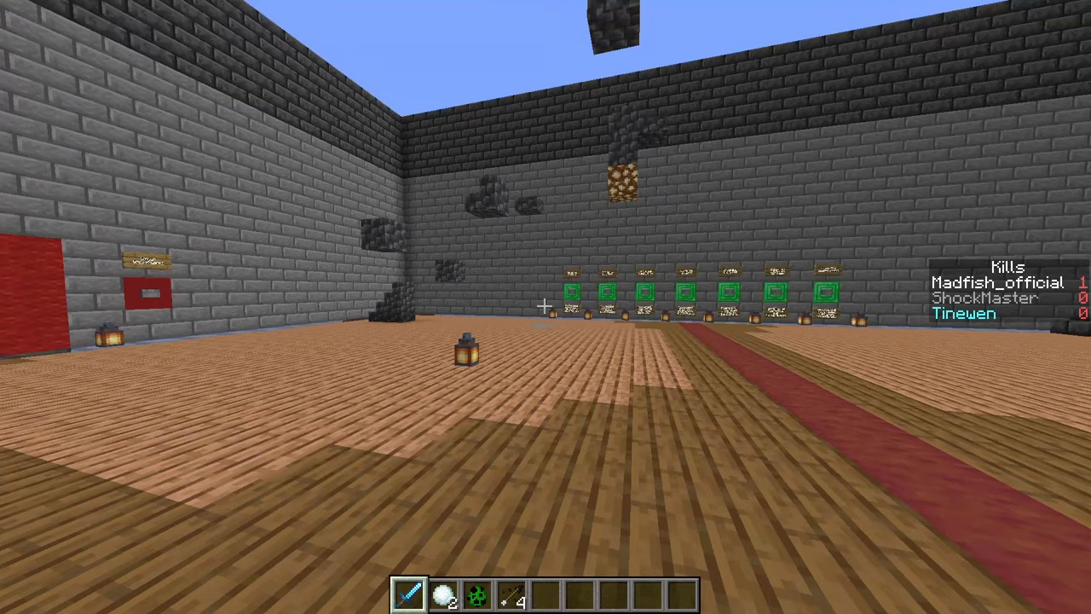
{"action": "key", "text": "e"}
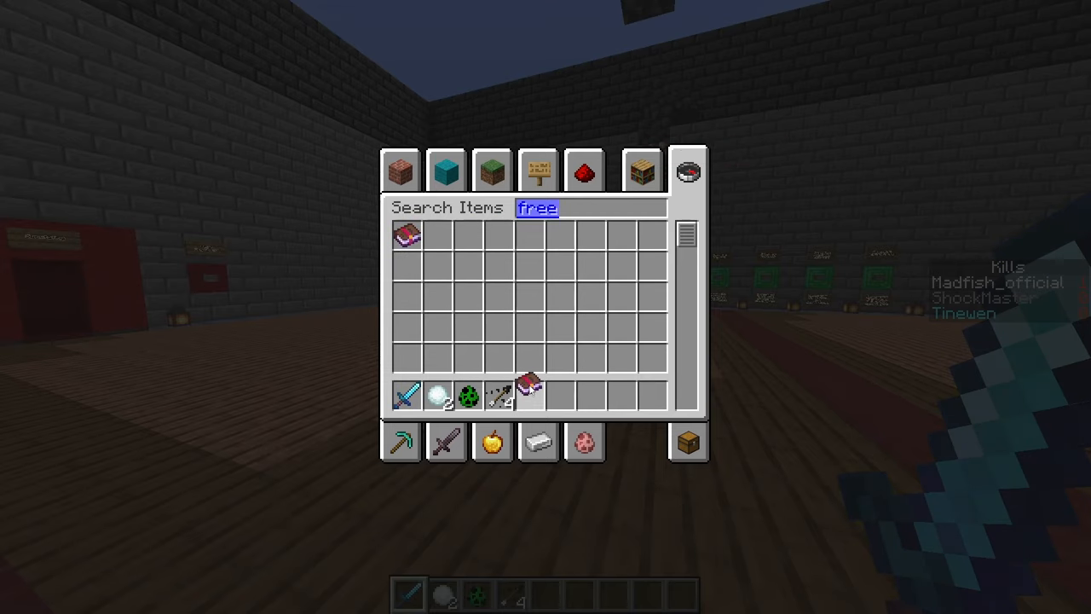
{"action": "mouse_move", "coordinate": [408, 396]}
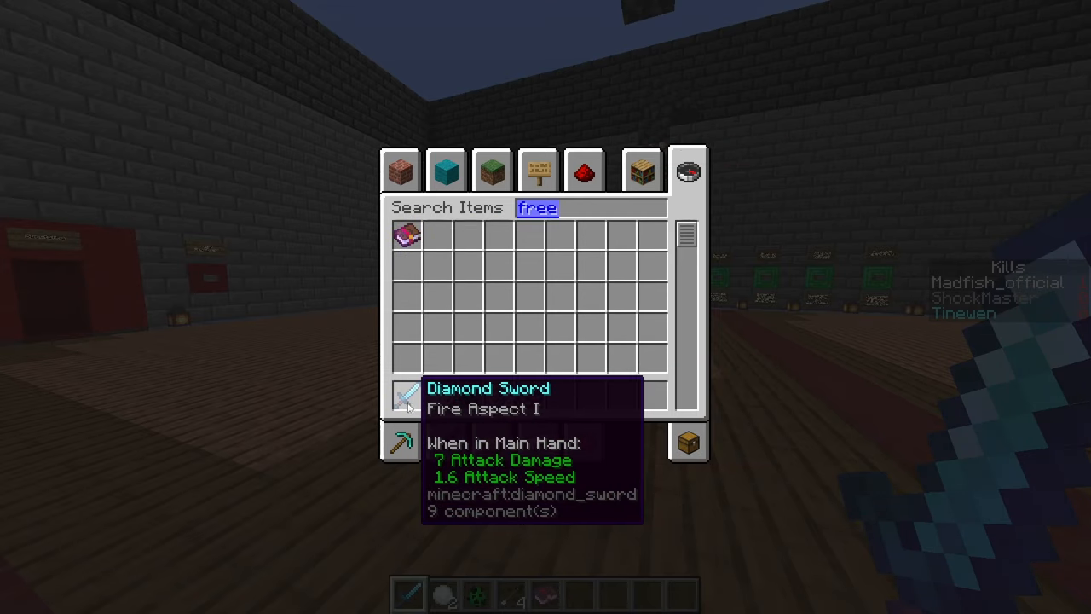
{"action": "left_click", "coordinate": [491, 171]}
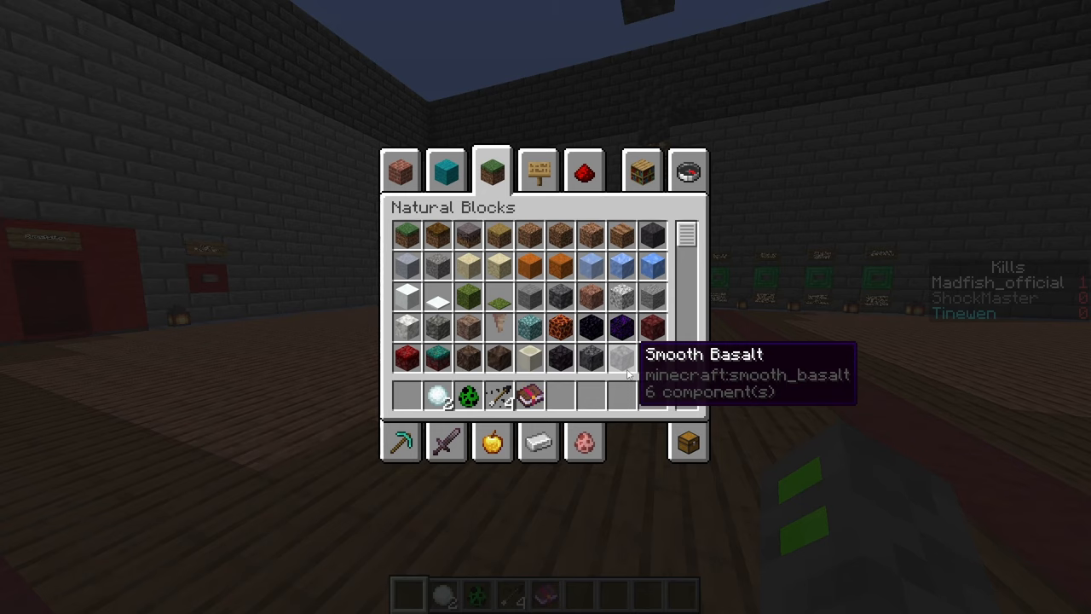
{"action": "left_click", "coordinate": [445, 442]}
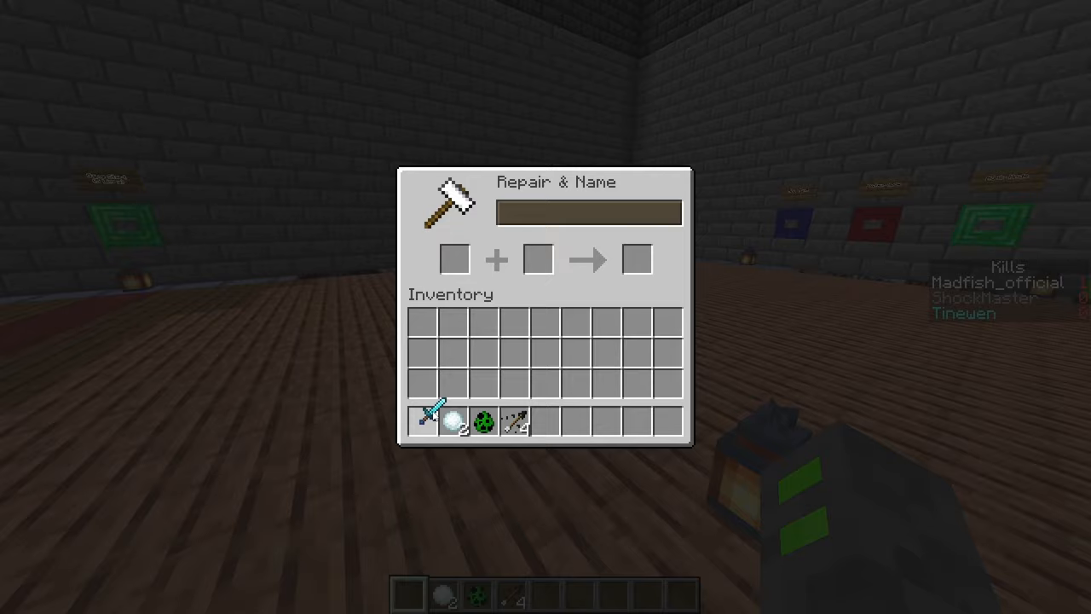
Step: Close the anvil, strike the creeper with the diamond sword, and bring up the creative inventory
{"action": "key", "text": "Escape"}
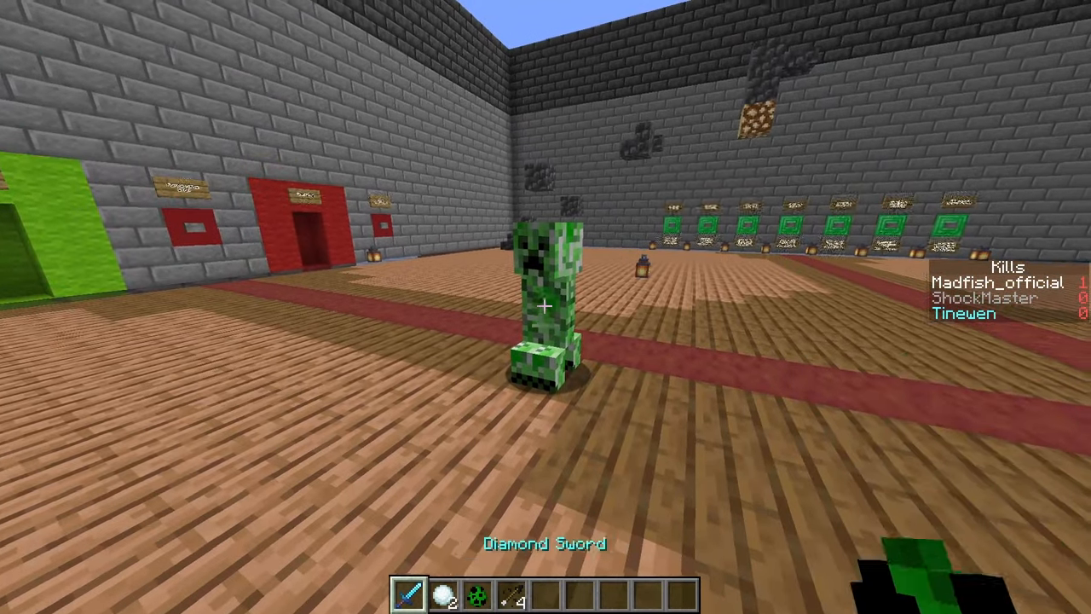
{"action": "left_click", "coordinate": [545, 307]}
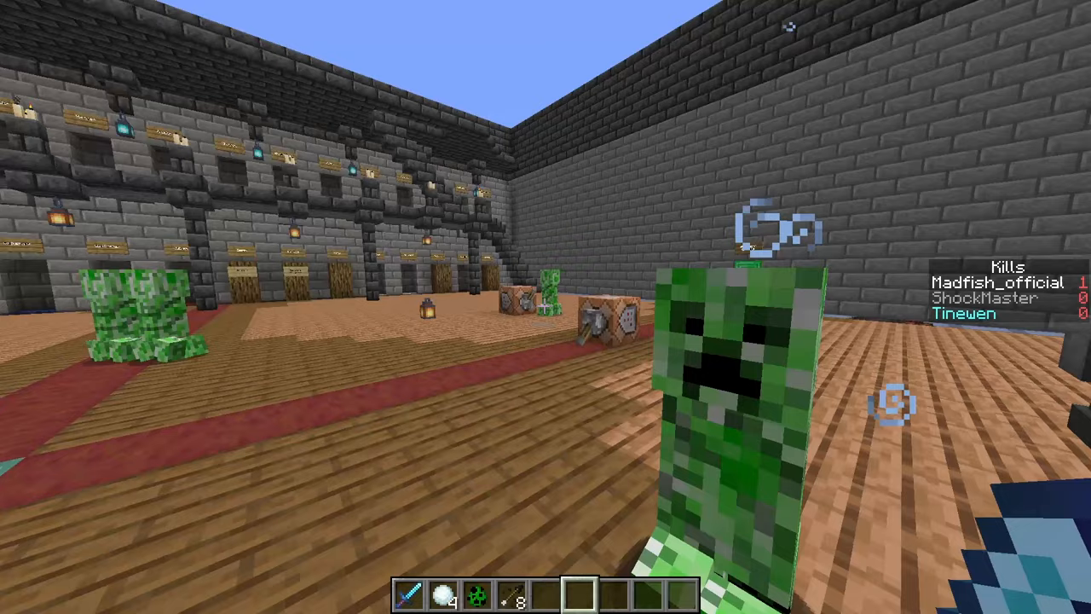
{"action": "key", "text": "e"}
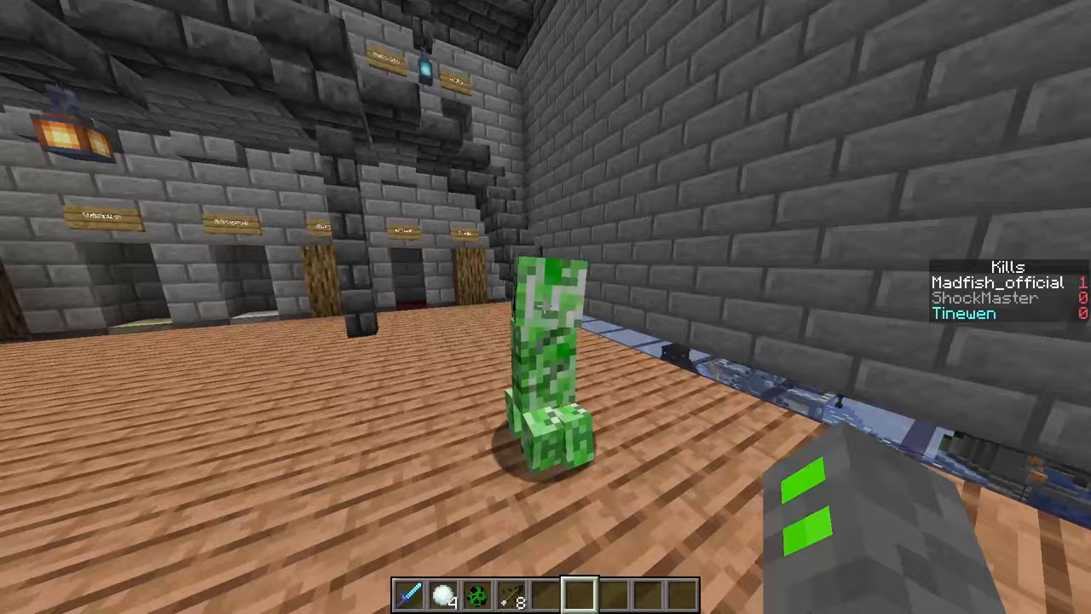
{"action": "mouse_move", "coordinate": [545, 307]}
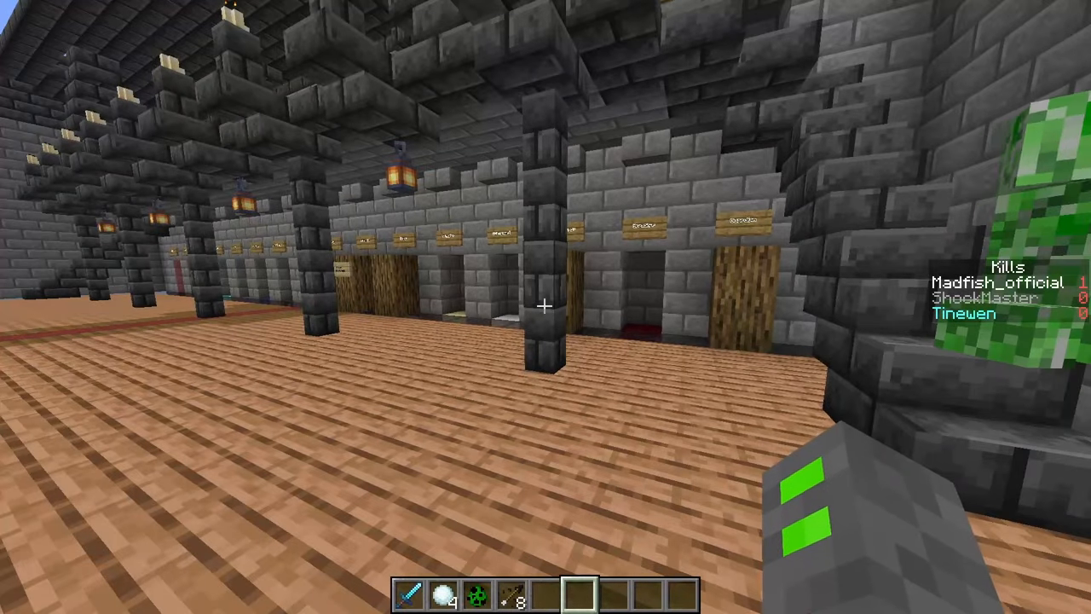
{"action": "key", "text": "e"}
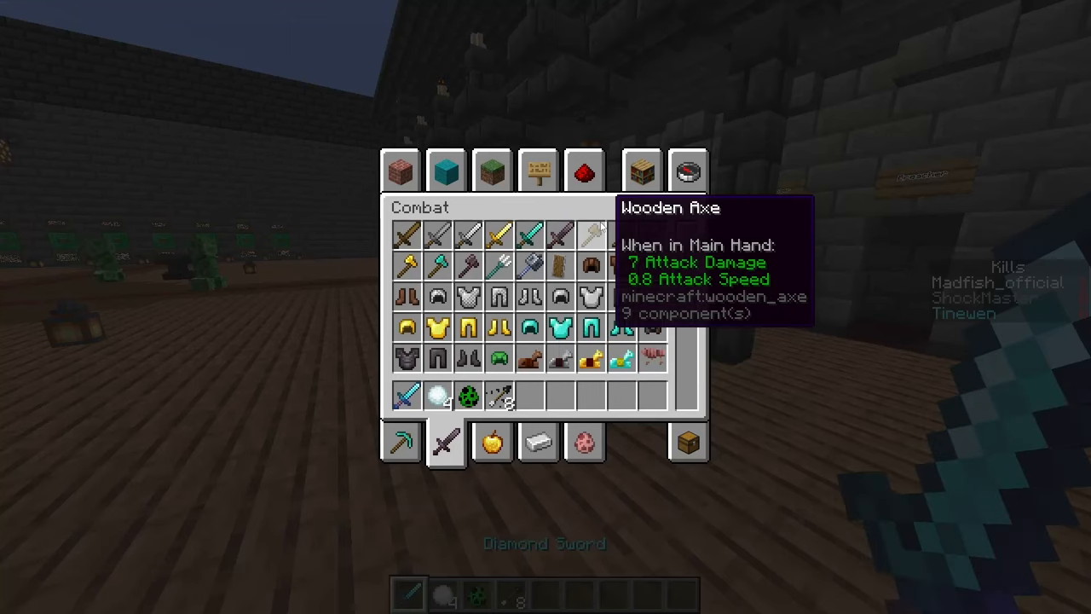
Step: Take the poison enchanted book, combine it with a second diamond sword in the anvil, and inspect both swords
{"action": "left_click", "coordinate": [687, 170]}
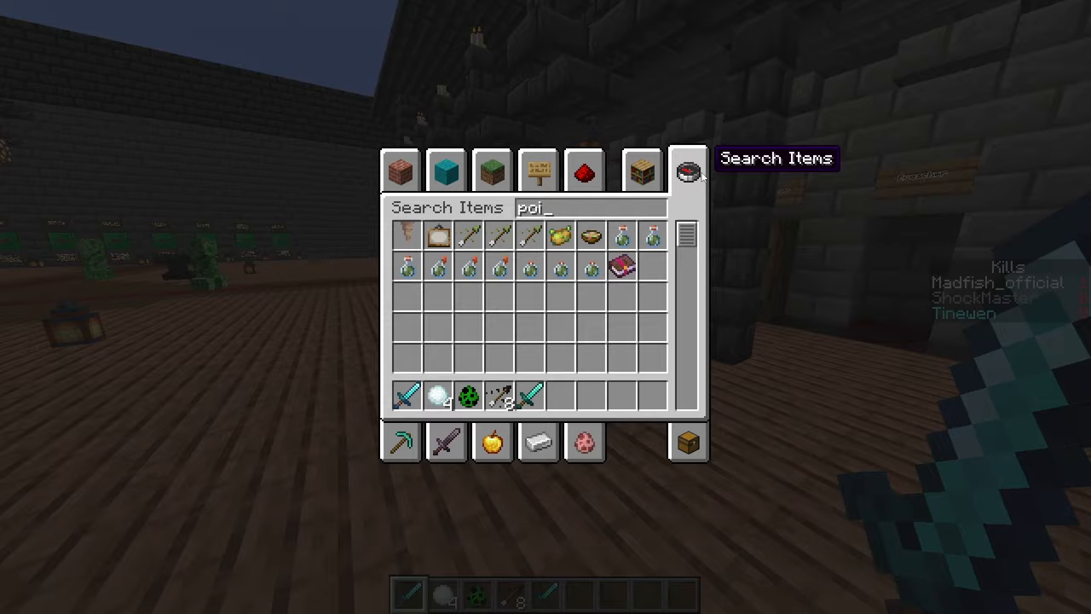
{"action": "key", "text": "Escape"}
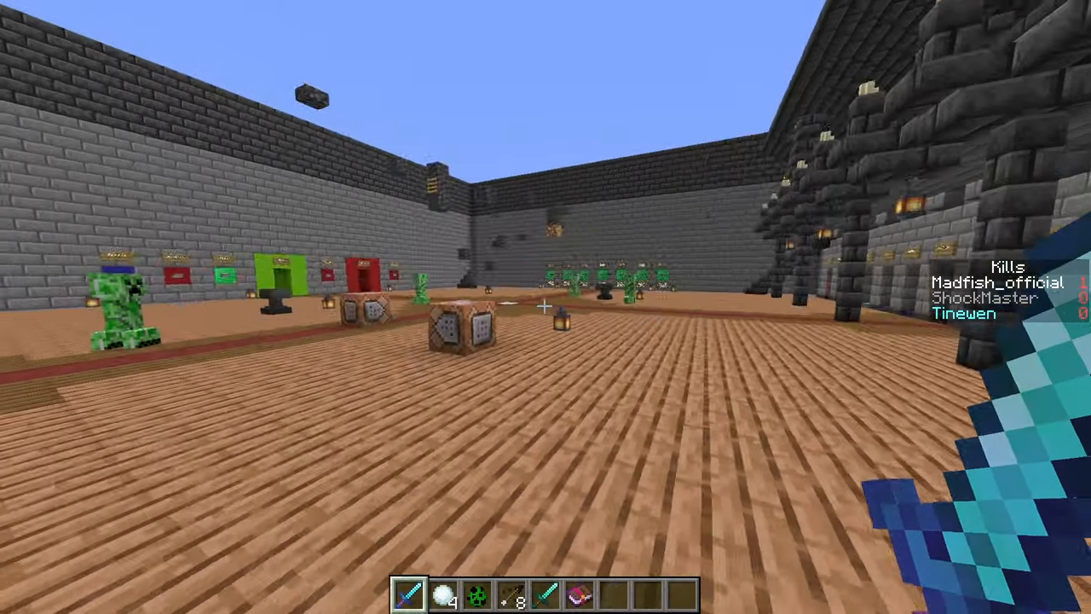
{"action": "mouse_move", "coordinate": [546, 307]}
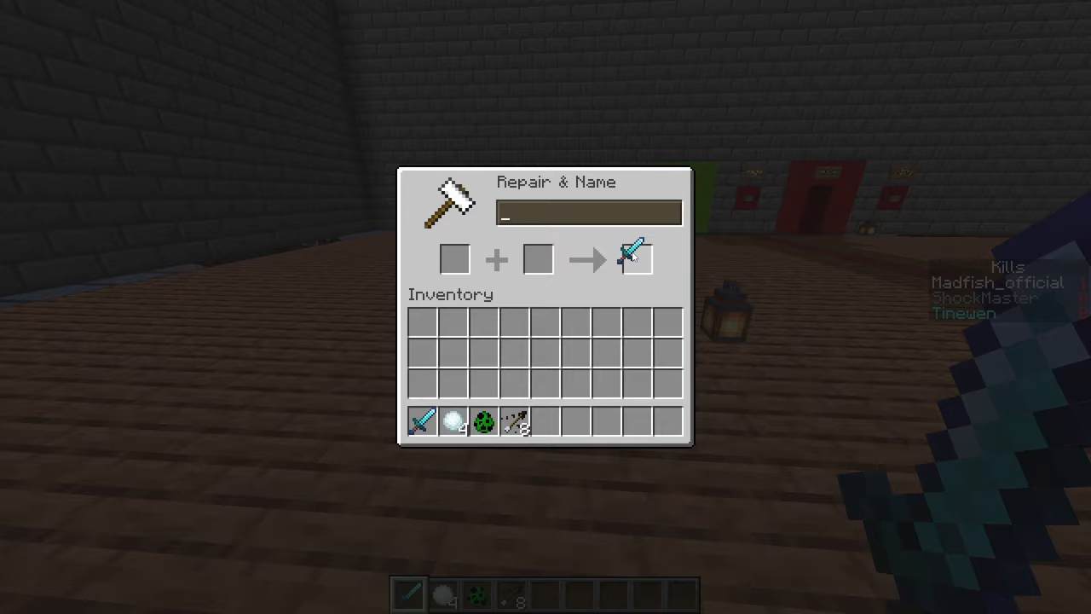
{"action": "key", "text": "Escape"}
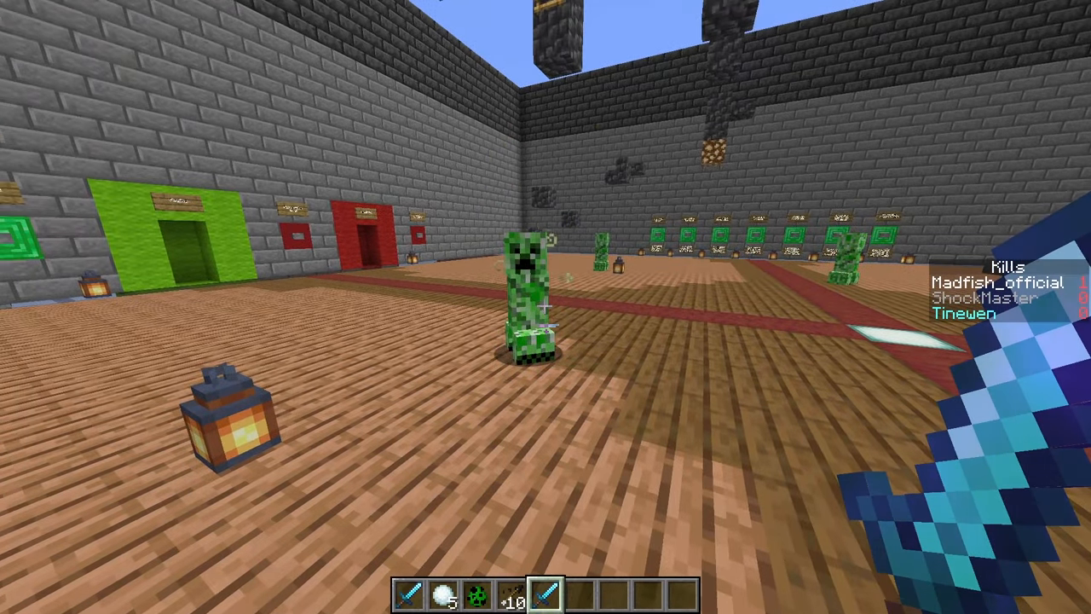
{"action": "key", "text": "e"}
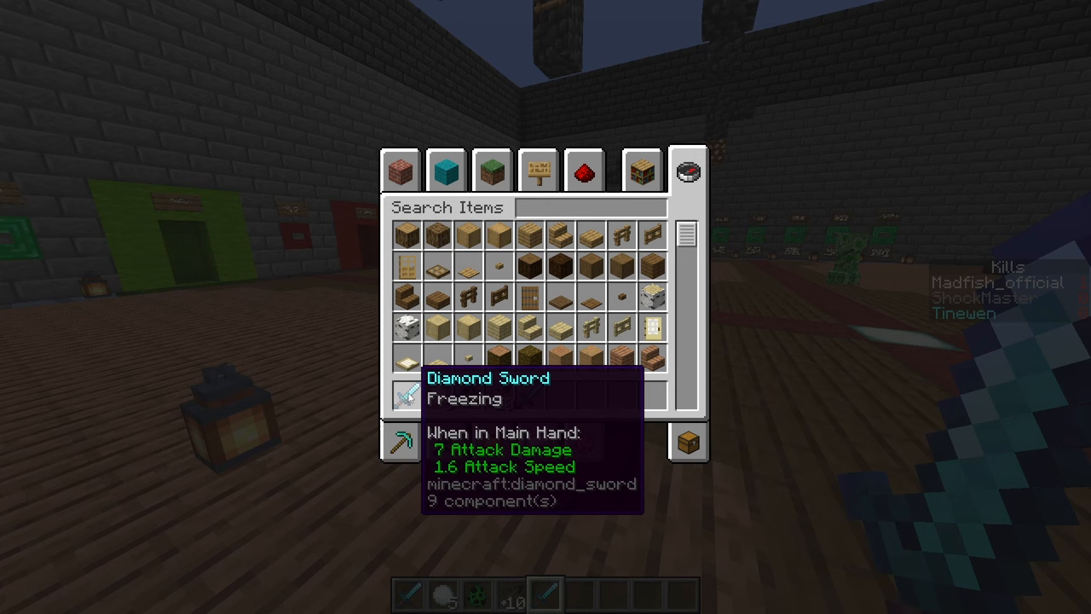
{"action": "key", "text": "Escape"}
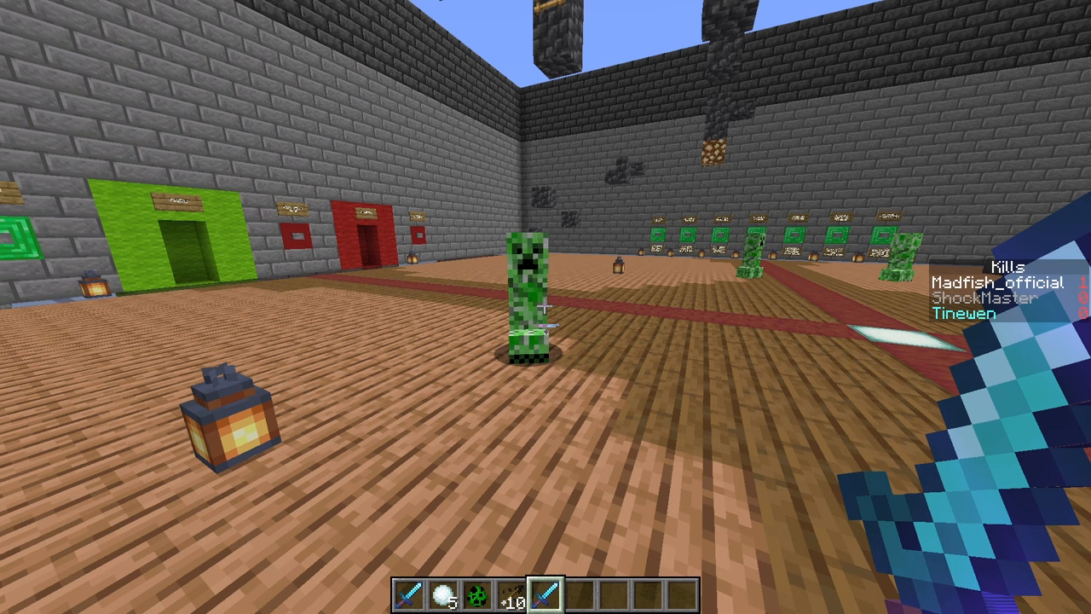
Step: Rearrange the hotbar so the Poisonous diamond sword sits beside the other enchanted sword
{"action": "key", "text": "e"}
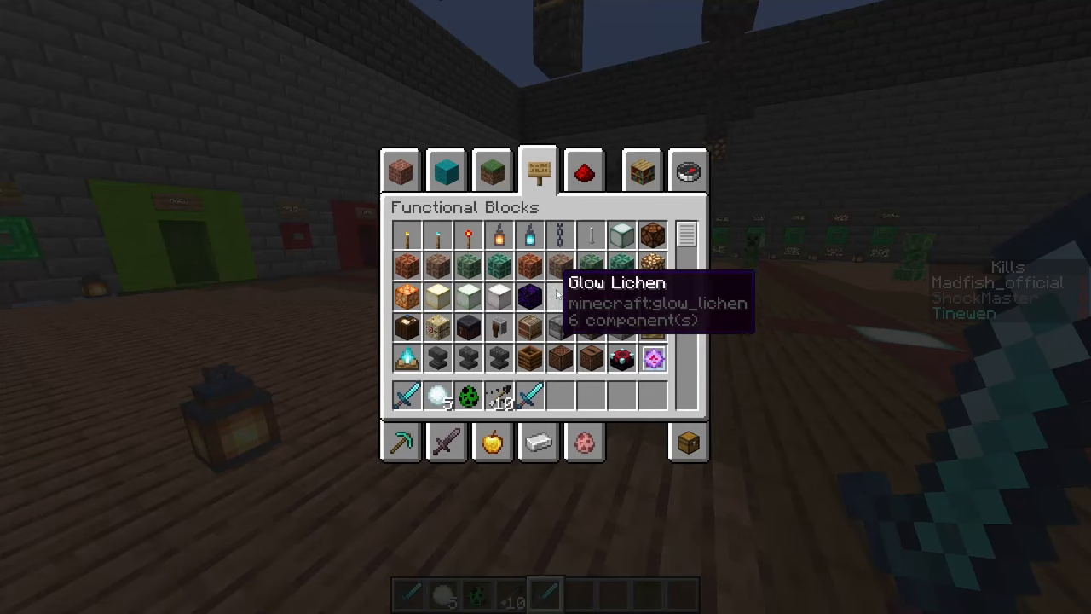
{"action": "left_click", "coordinate": [687, 170]}
{"action": "type", "text": "arrow"}
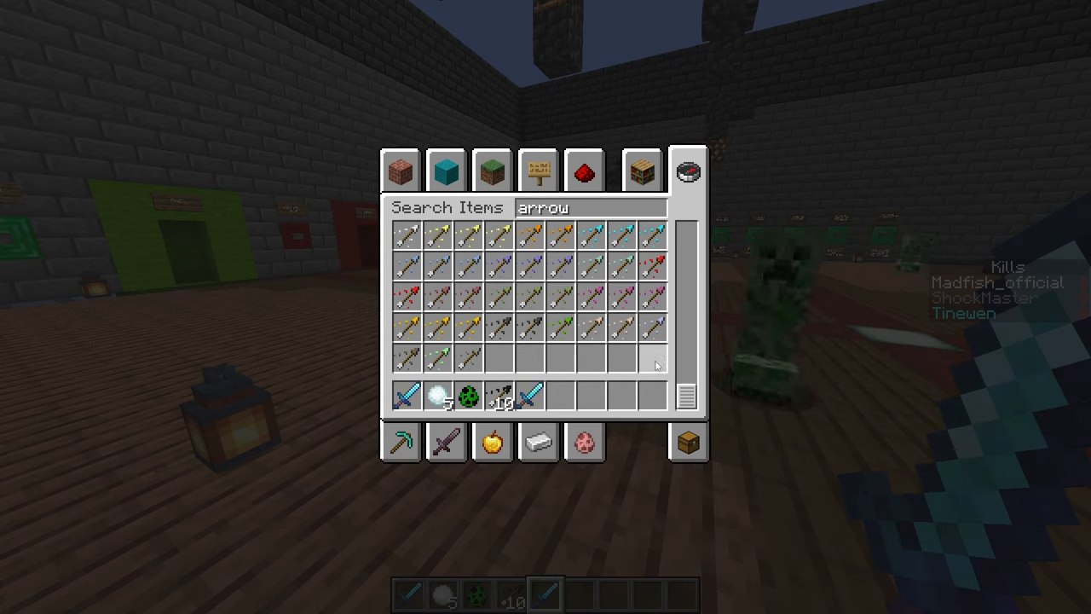
{"action": "mouse_move", "coordinate": [537, 395]}
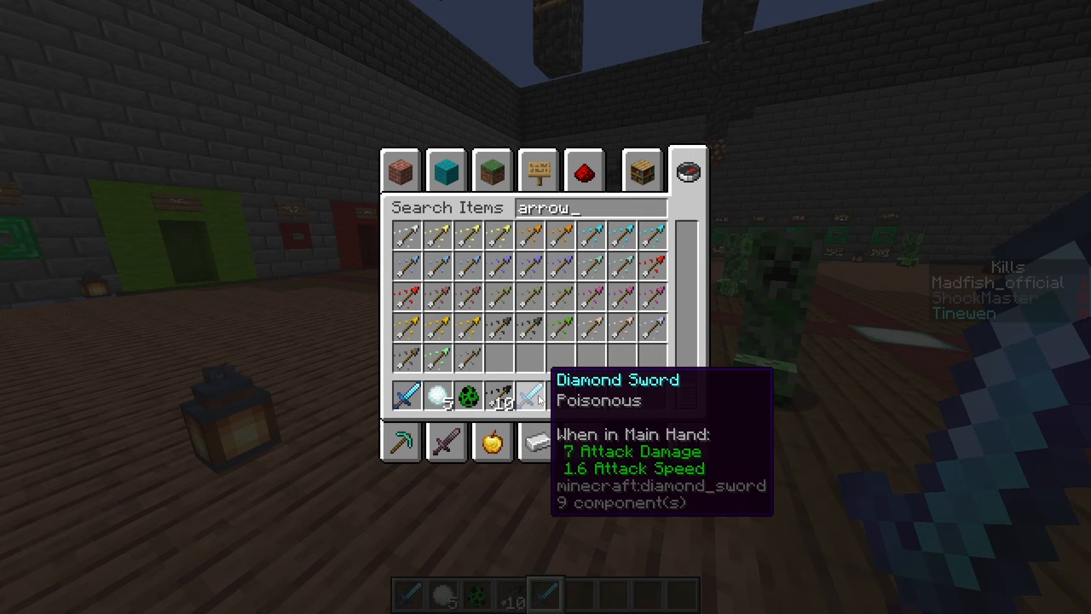
{"action": "key", "text": "Escape"}
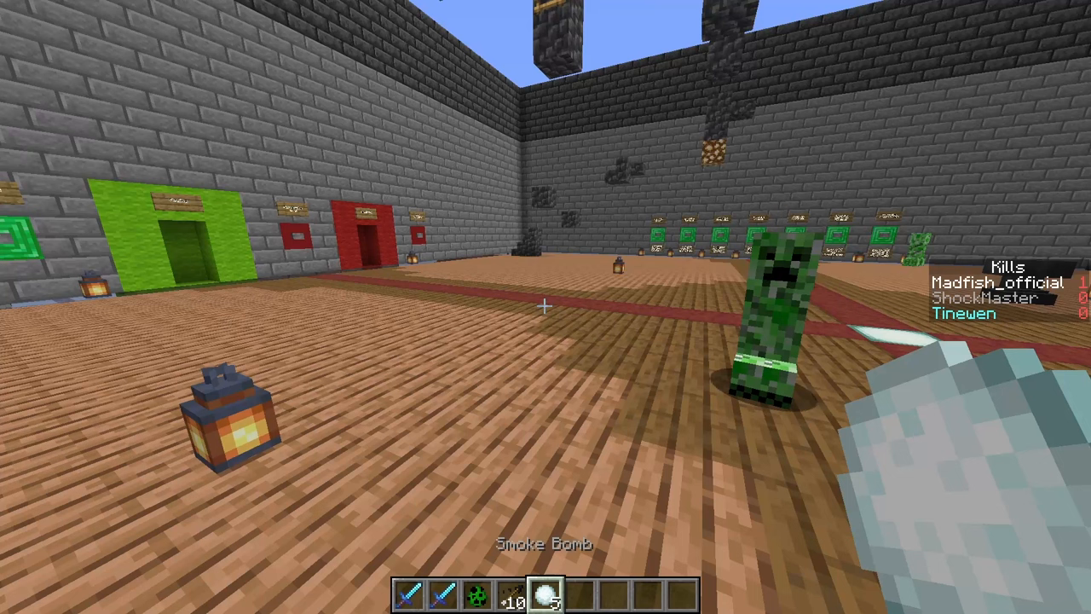